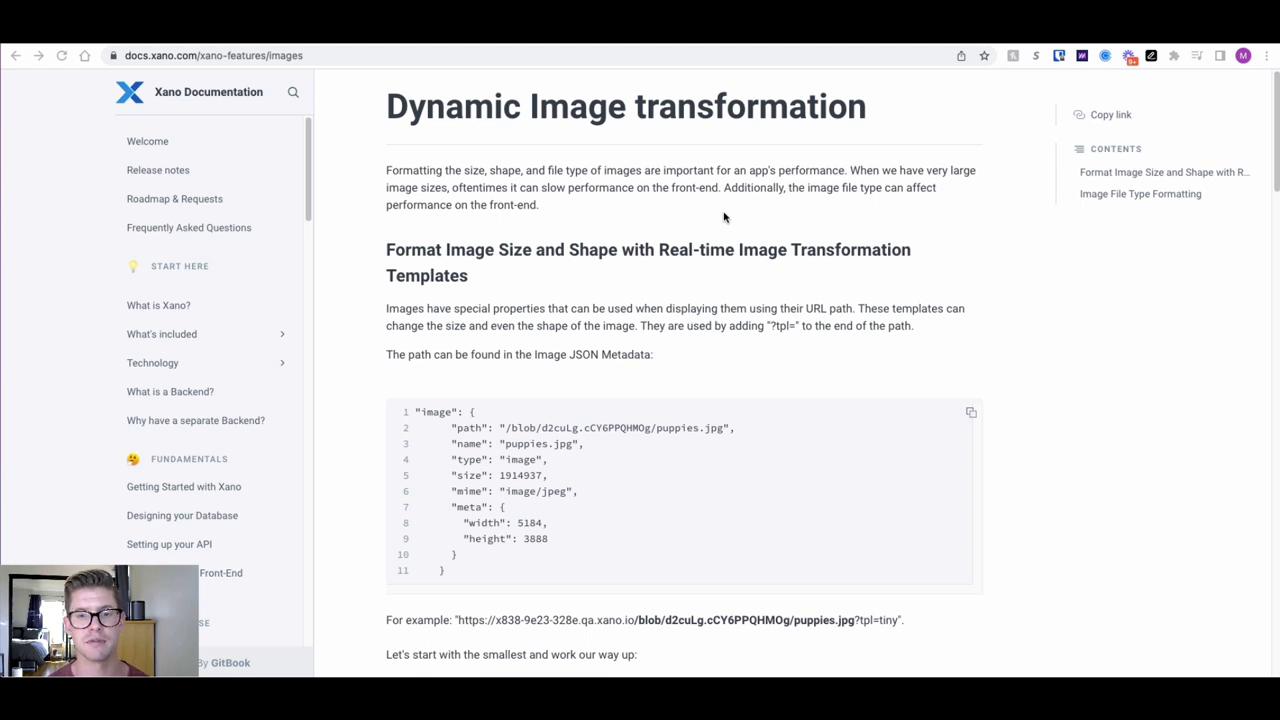
Scroll down the run result to reach the returned puppies.png vault URL.
{"action": "scroll", "scroll_direction": "down", "scroll_amount": 3}
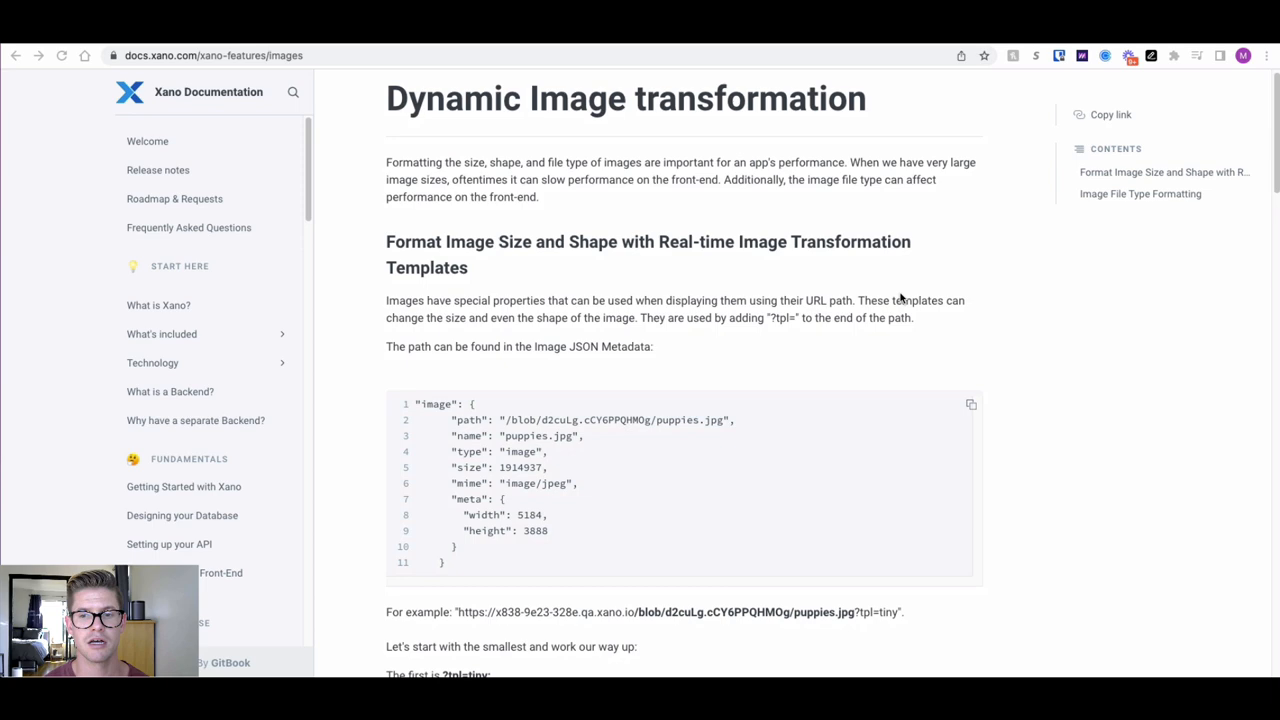
{"action": "scroll", "scroll_direction": "down", "scroll_amount": 3}
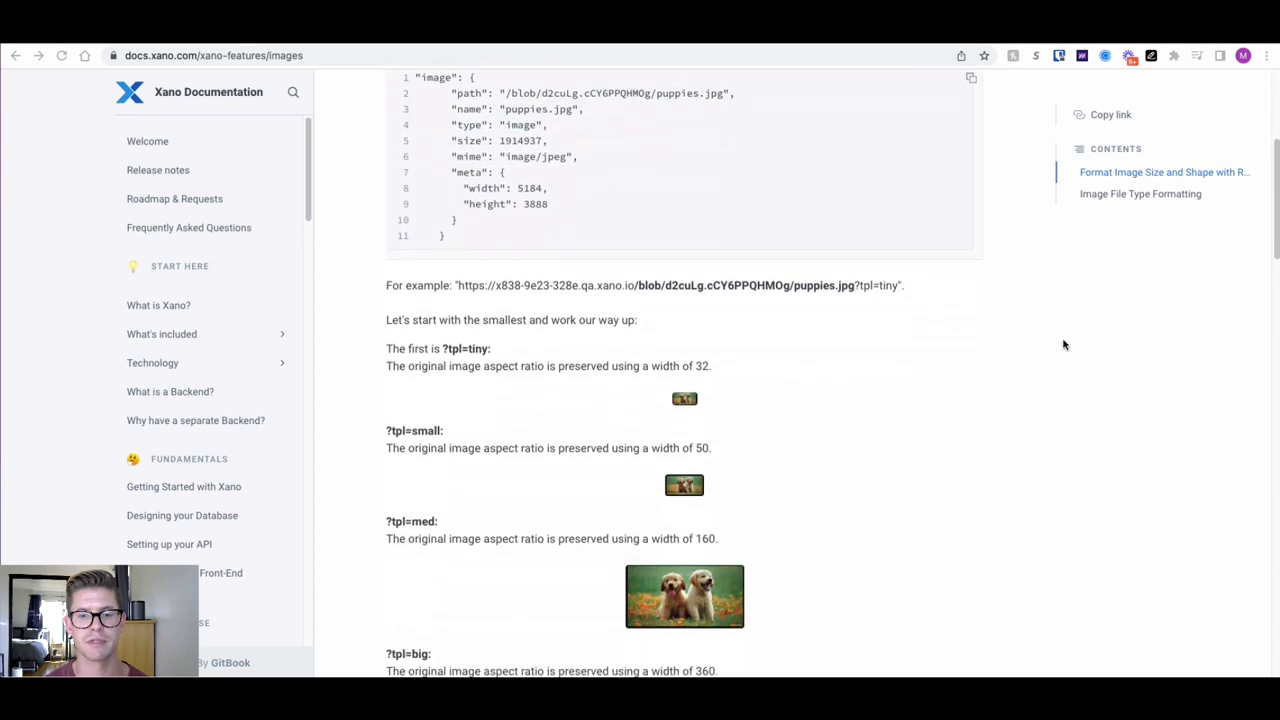
{"action": "scroll", "scroll_direction": "down", "scroll_amount": 3}
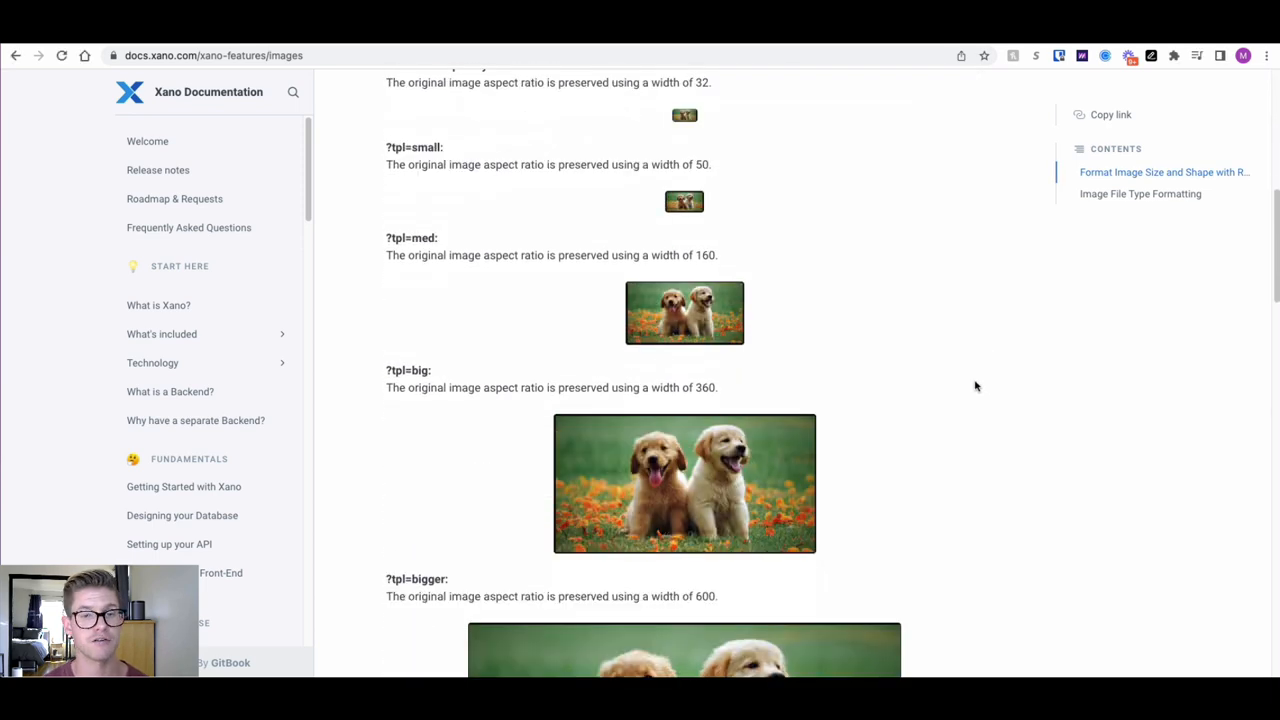
{"action": "scroll", "scroll_direction": "down", "scroll_amount": 3}
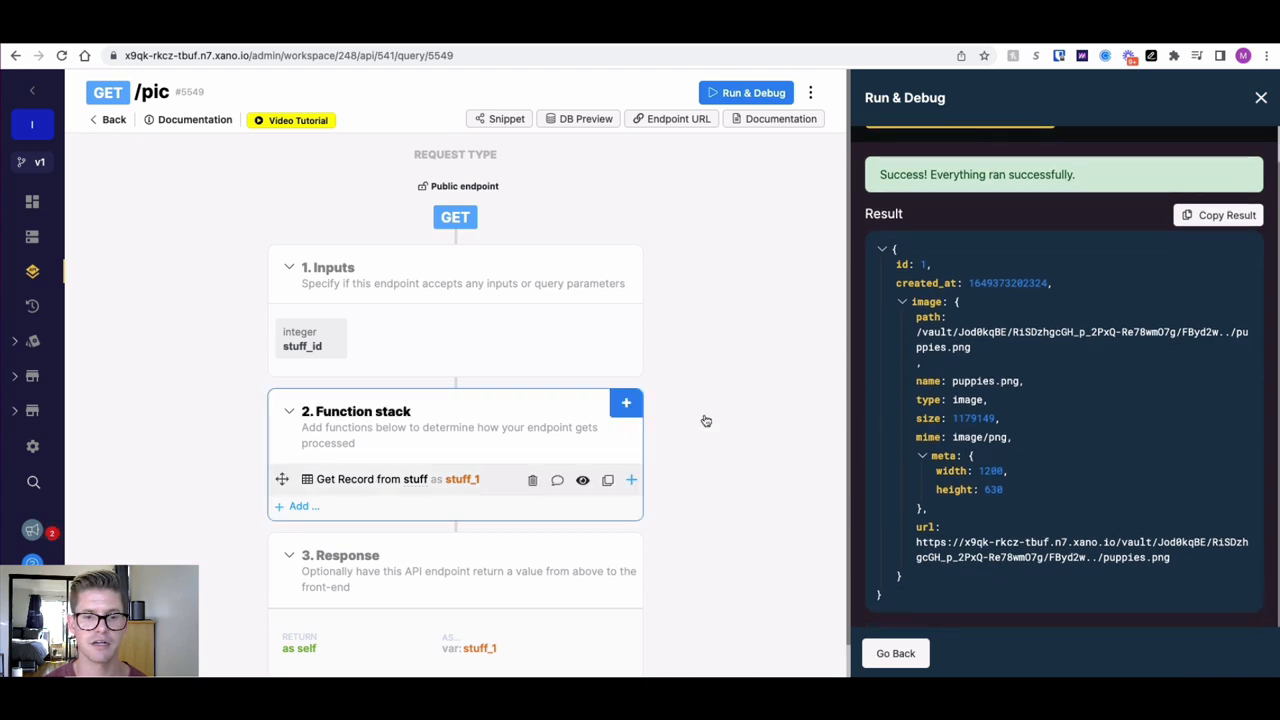
{"action": "mouse_move", "coordinate": [1184, 562]}
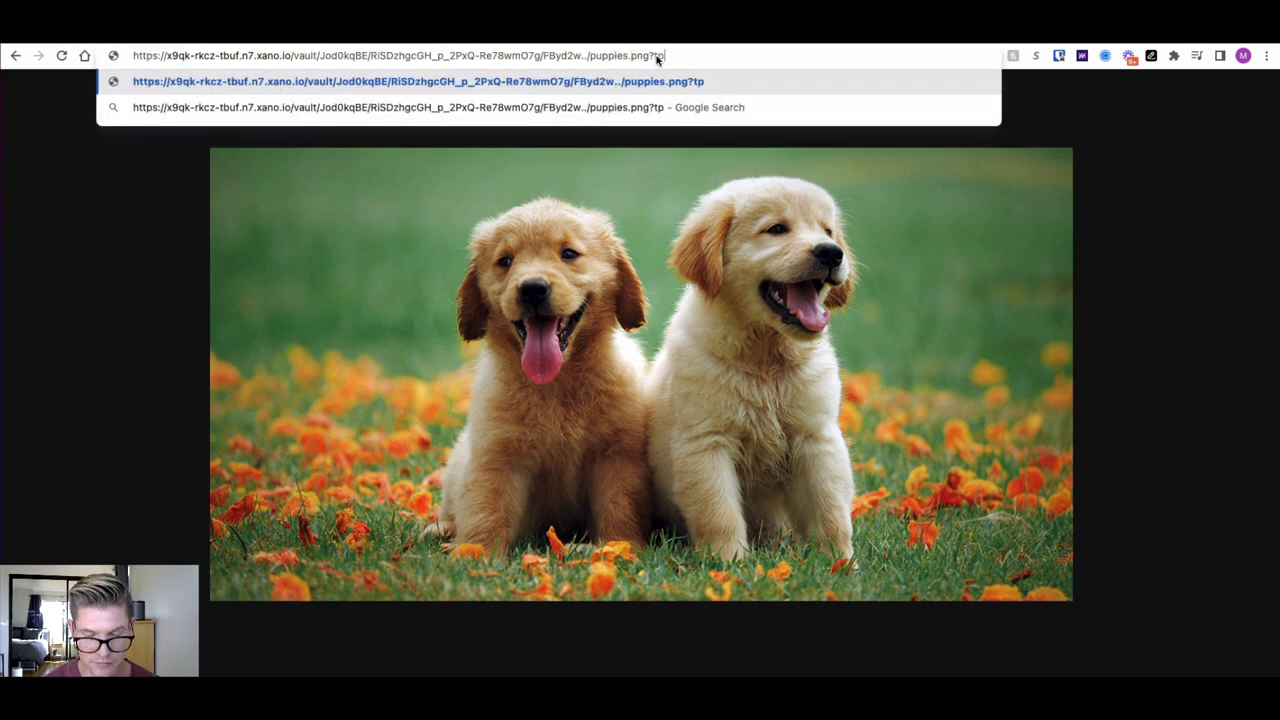
Append ?tpl=small to the puppies image URL in the address bar.
{"action": "type", "text": "l=sma"}
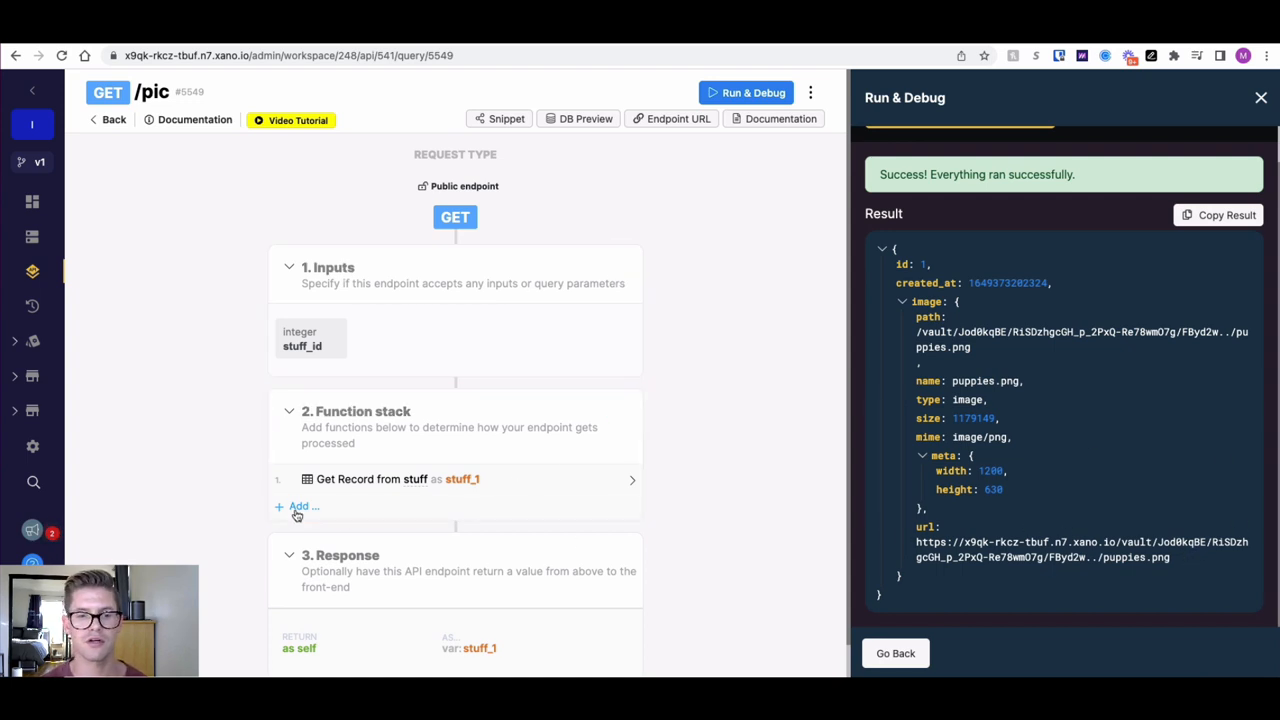
Add an Update Variable step to the function stack targeting stuff_1.
{"action": "left_click", "coordinate": [298, 506]}
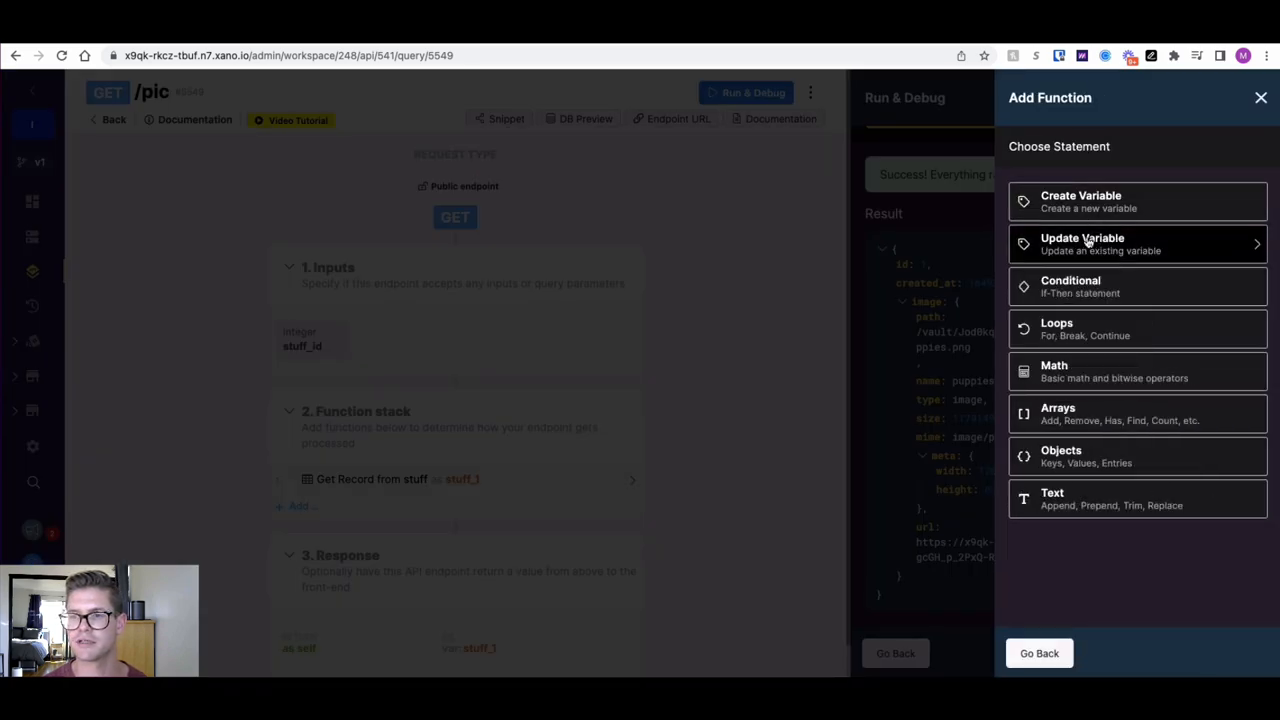
{"action": "left_click", "coordinate": [1084, 244]}
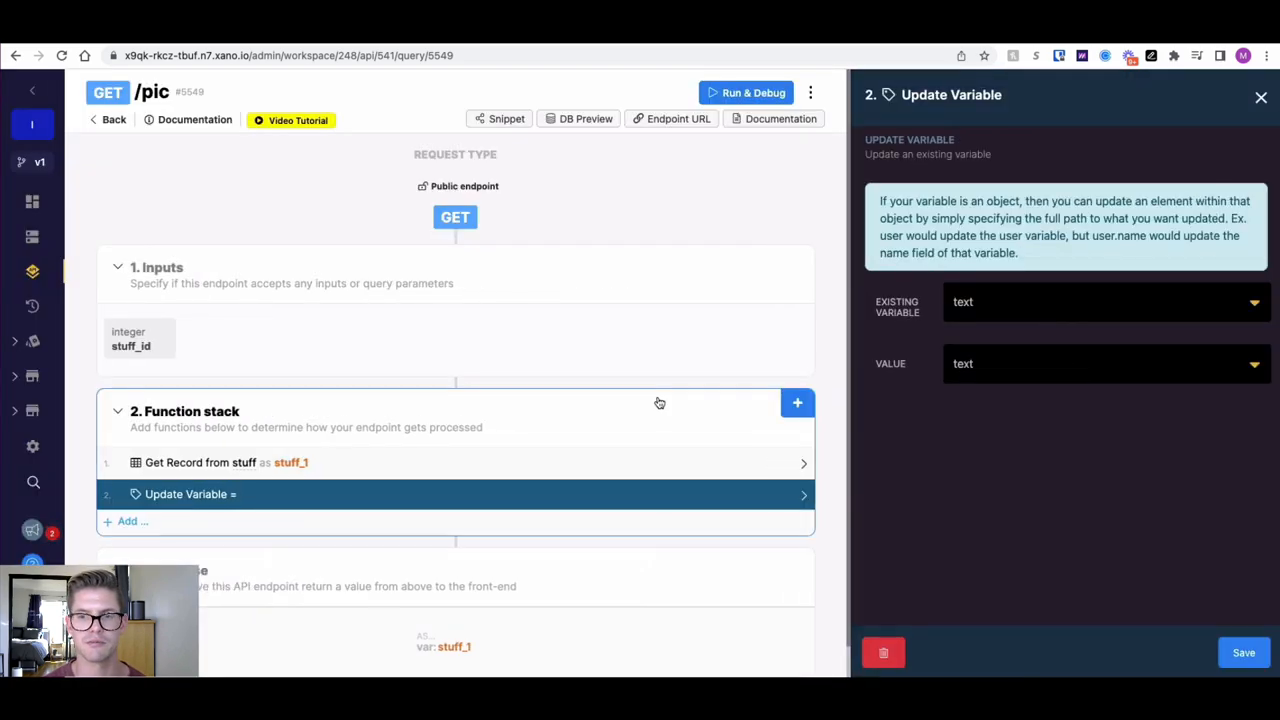
{"action": "left_click", "coordinate": [1100, 302]}
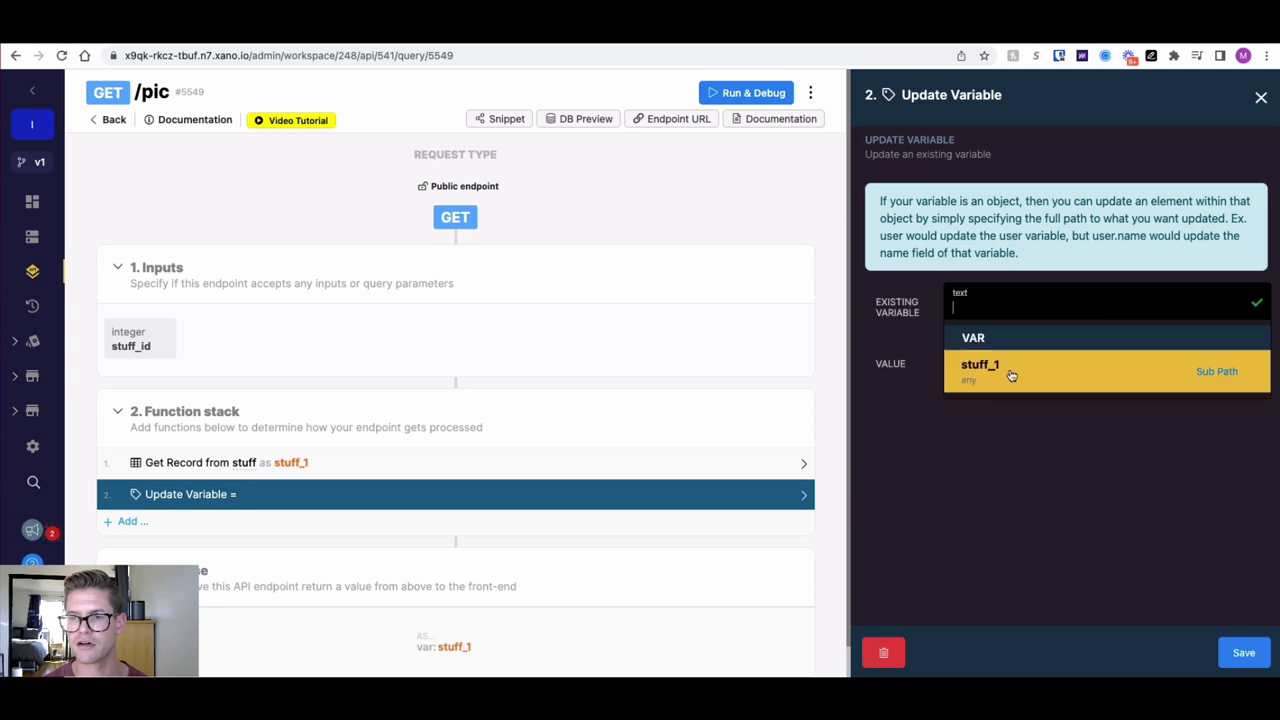
{"action": "left_click", "coordinate": [980, 364]}
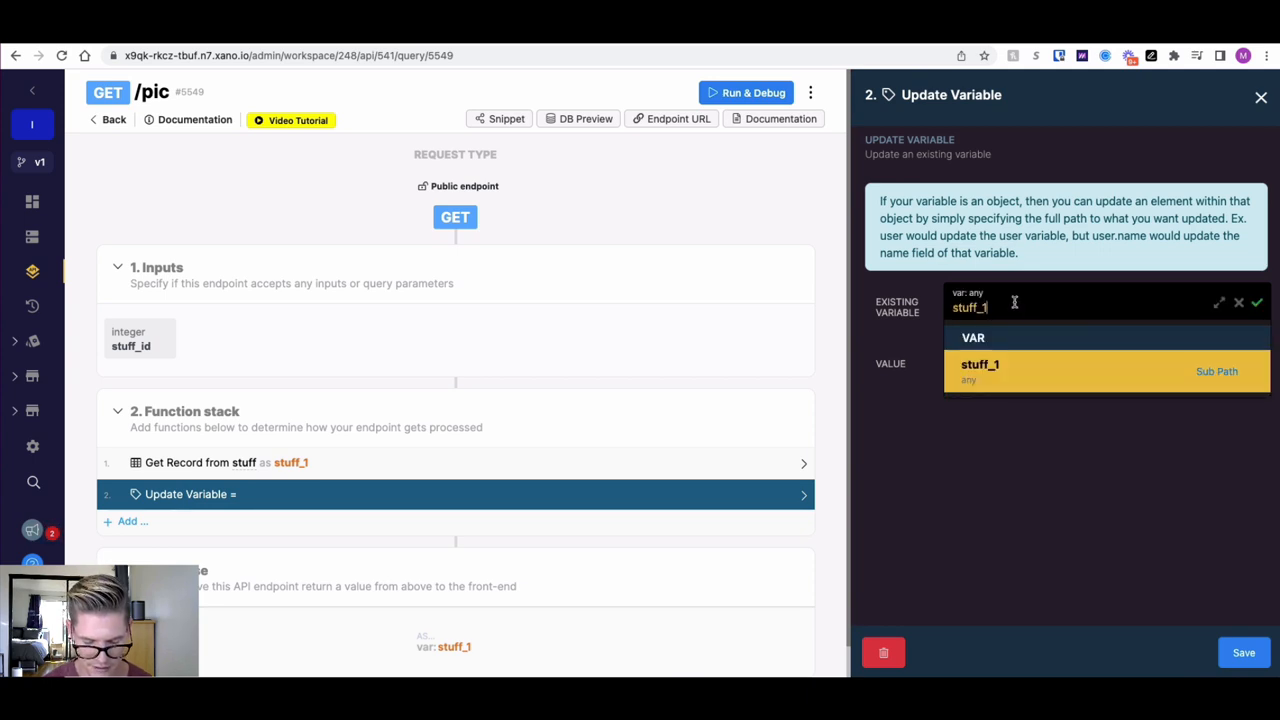
Extend the target path to stuff_1.image.url and start the value path from stuff_1.
{"action": "type", "text": ".ima"}
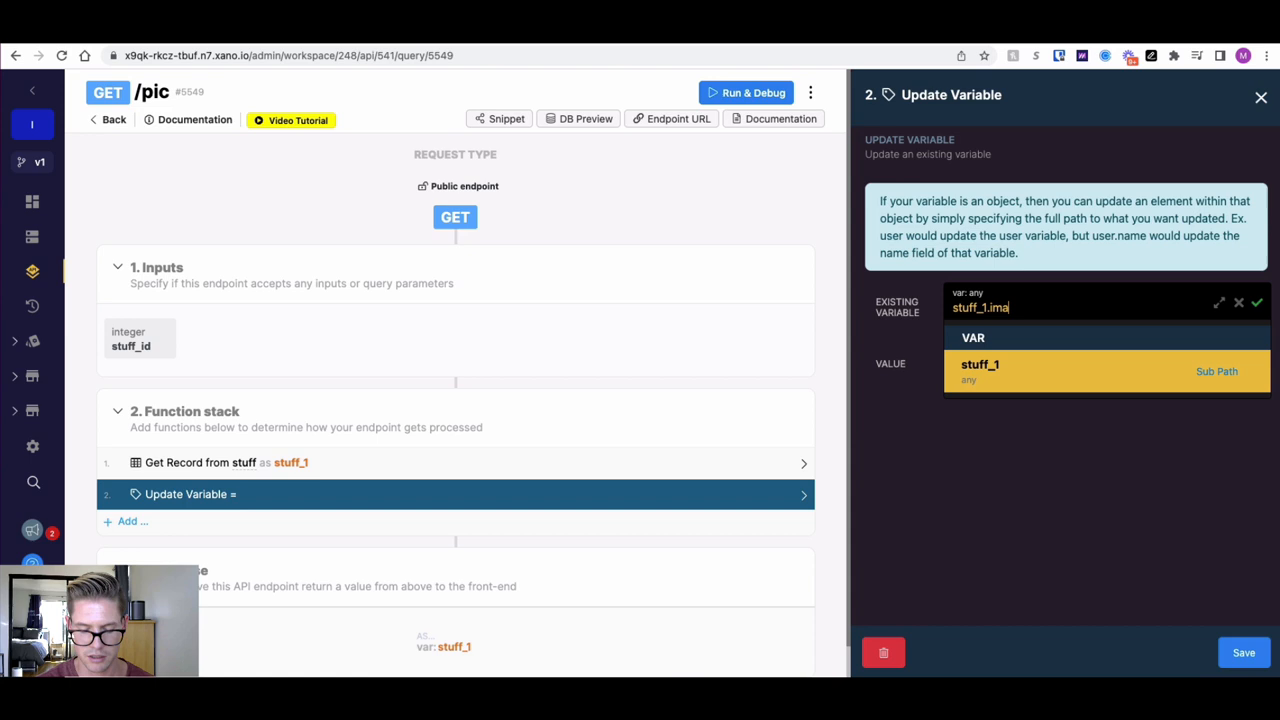
{"action": "type", "text": "ge."}
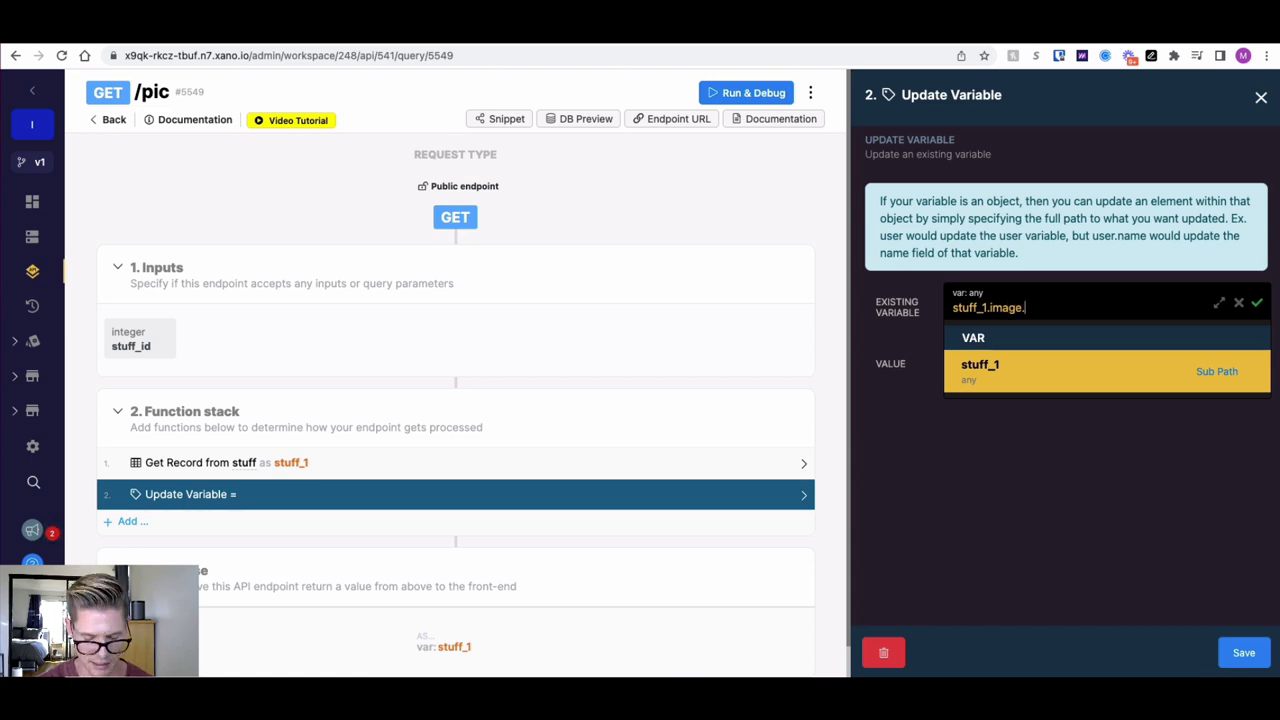
{"action": "type", "text": "url"}
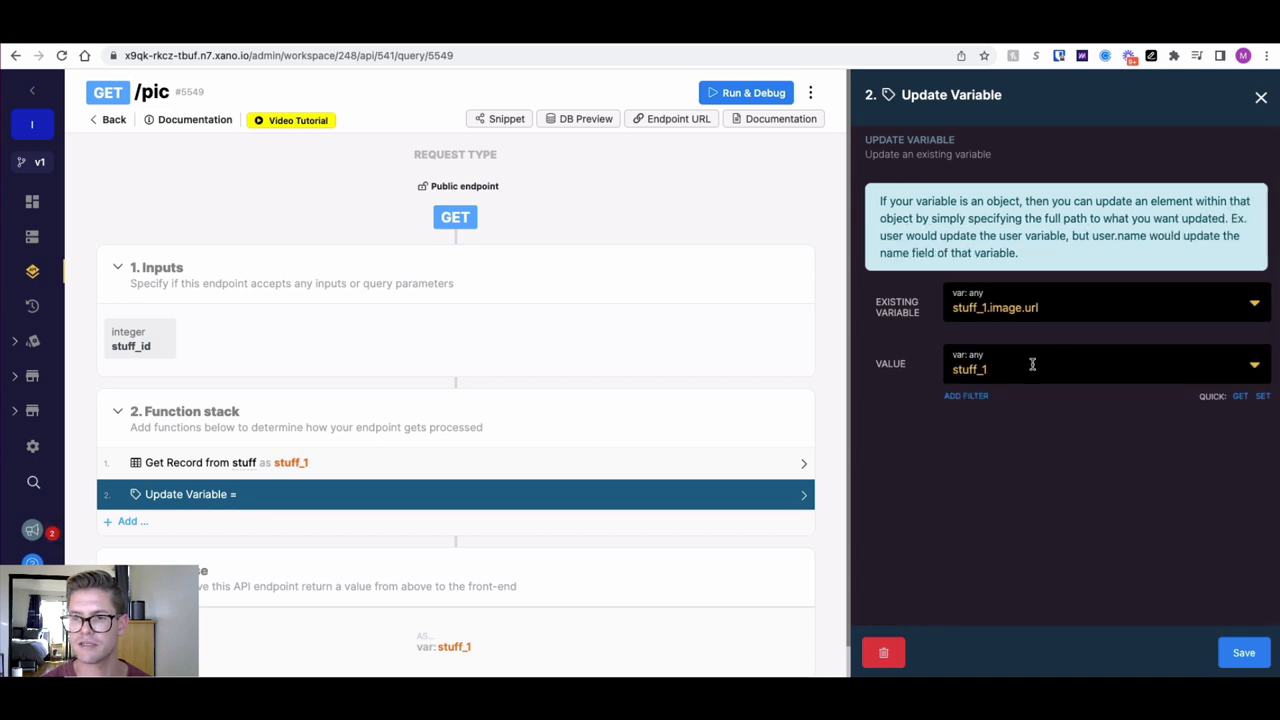
{"action": "type", "text": ".img"}
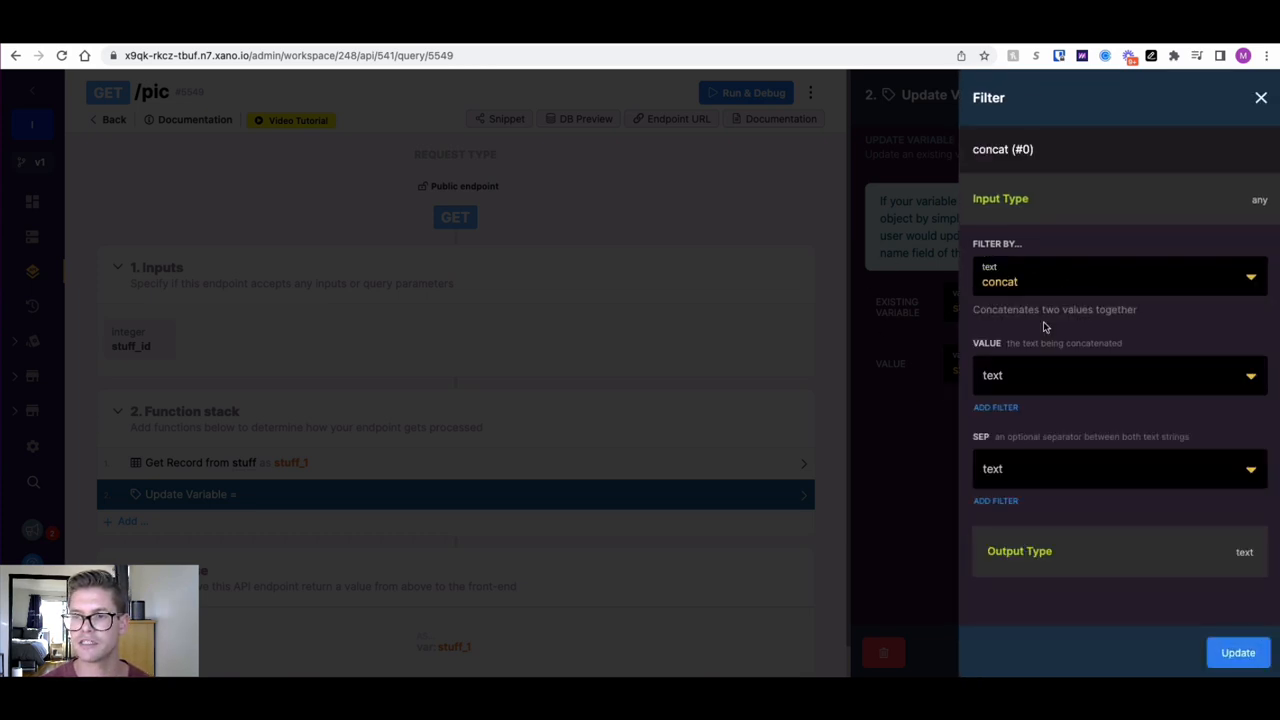
Set the concat filter text to ?tpl=large and confirm it.
{"action": "left_click", "coordinate": [1110, 376]}
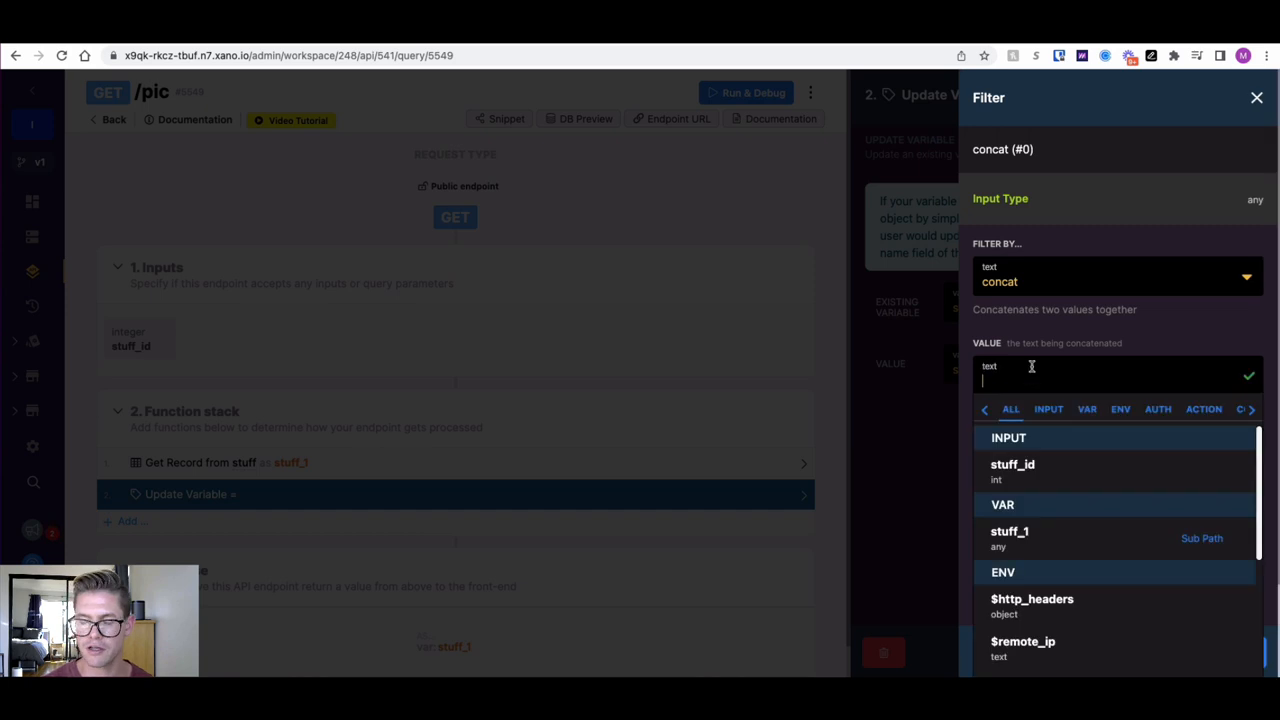
{"action": "type", "text": "?tpl"}
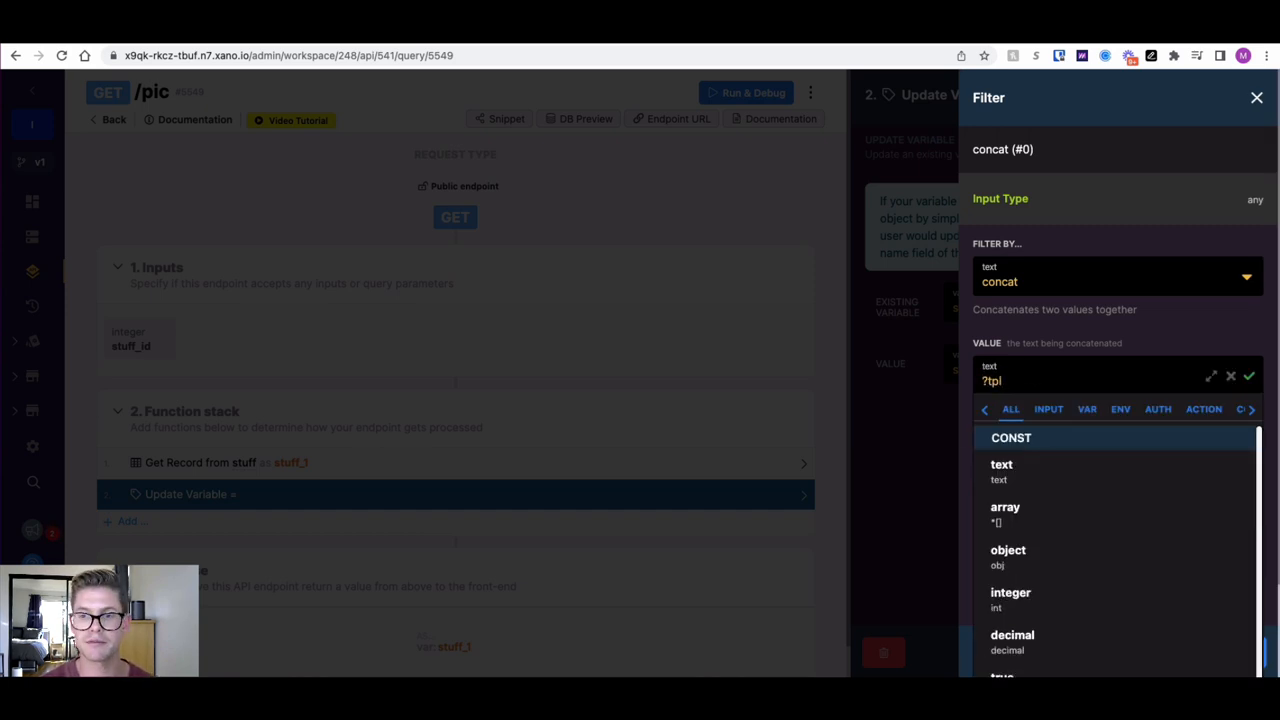
{"action": "type", "text": "="}
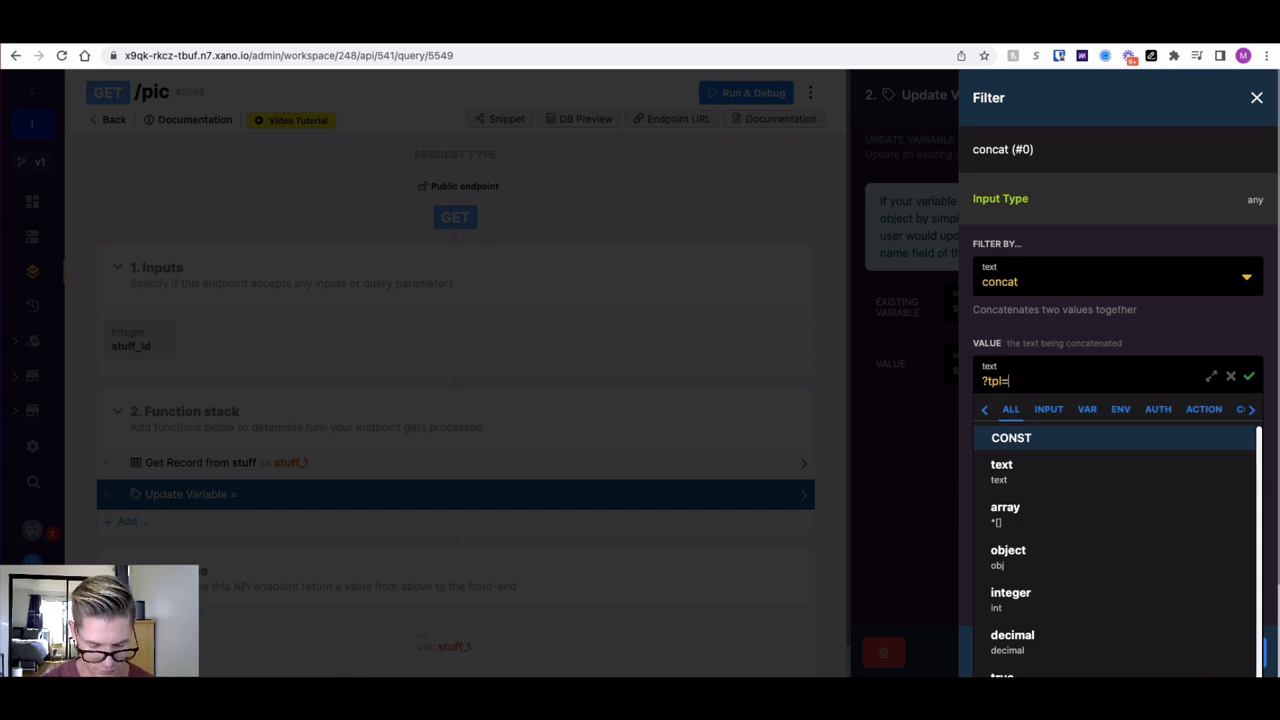
{"action": "type", "text": "large"}
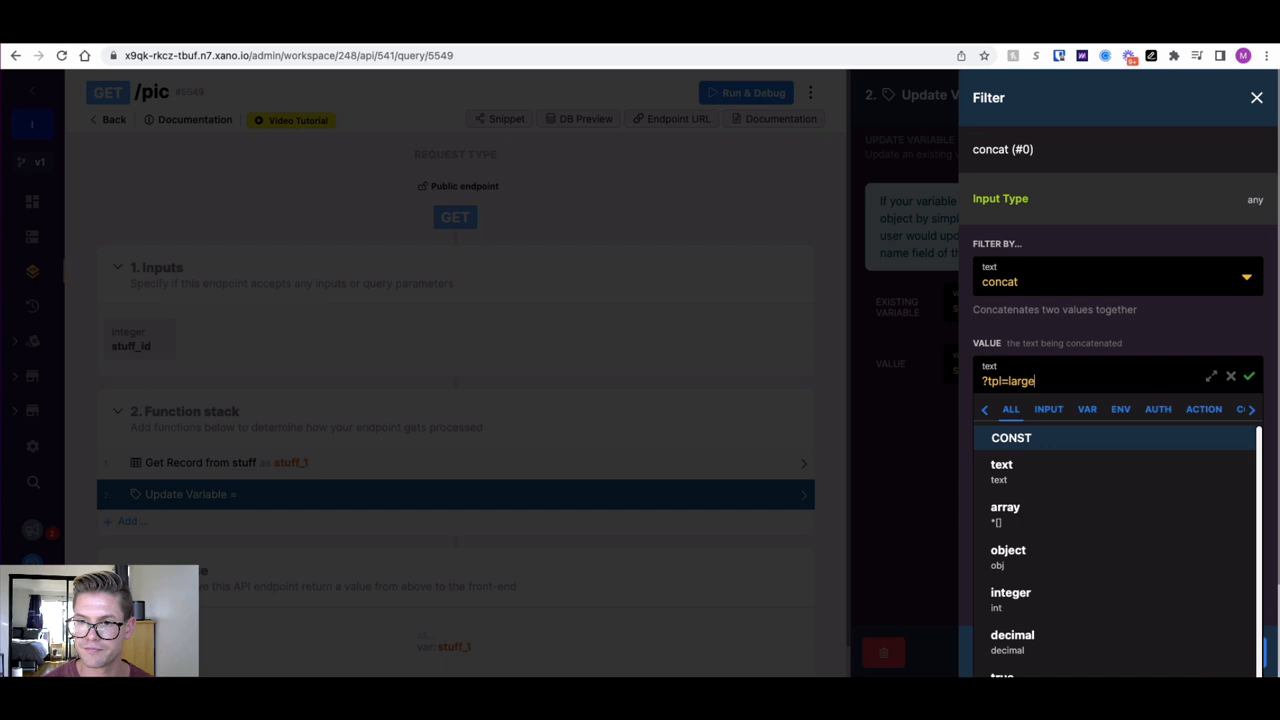
{"action": "left_click", "coordinate": [1248, 376]}
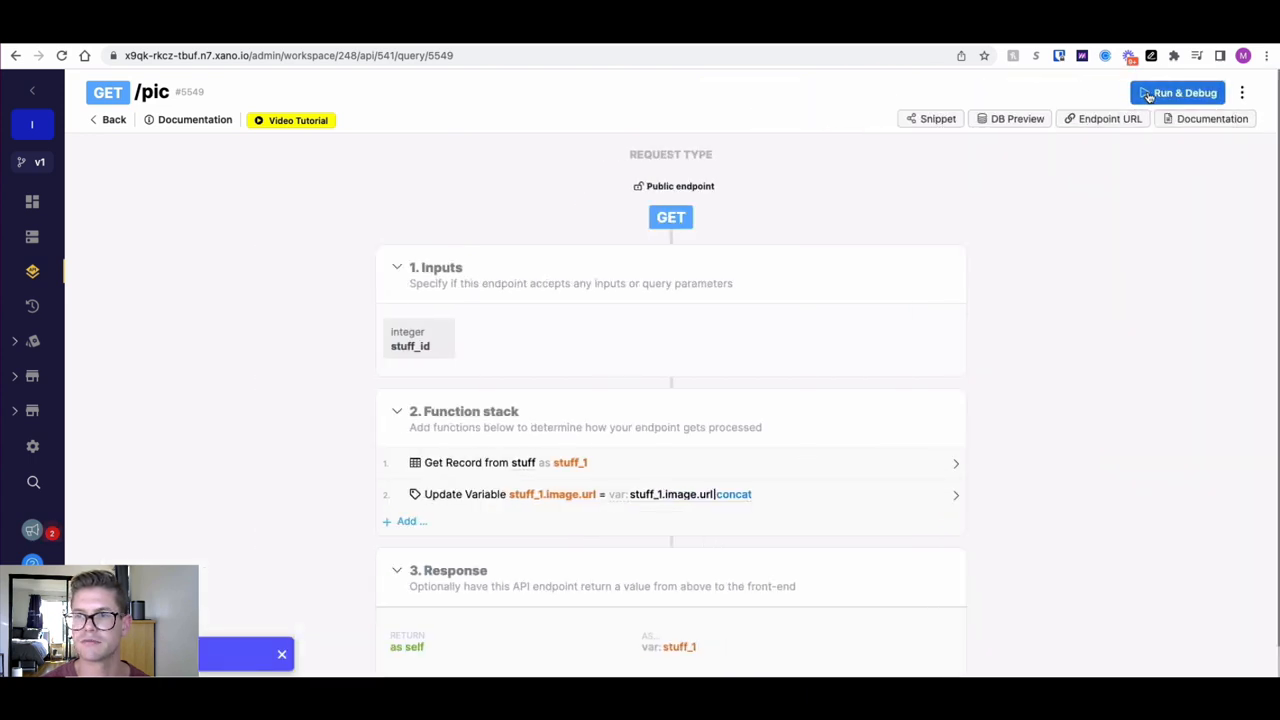
Run the /pic endpoint and copy the returned image URL ending in ?tpl=large.
{"action": "left_click", "coordinate": [1184, 92]}
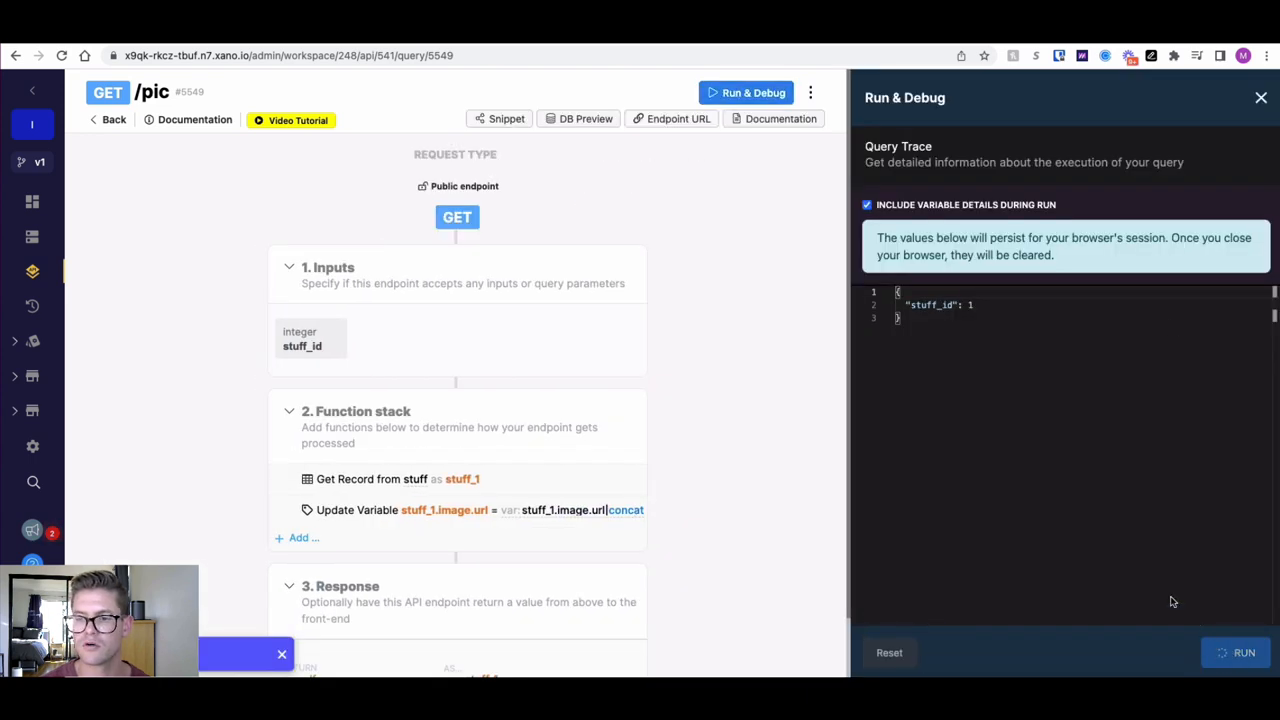
{"action": "left_click", "coordinate": [1244, 652]}
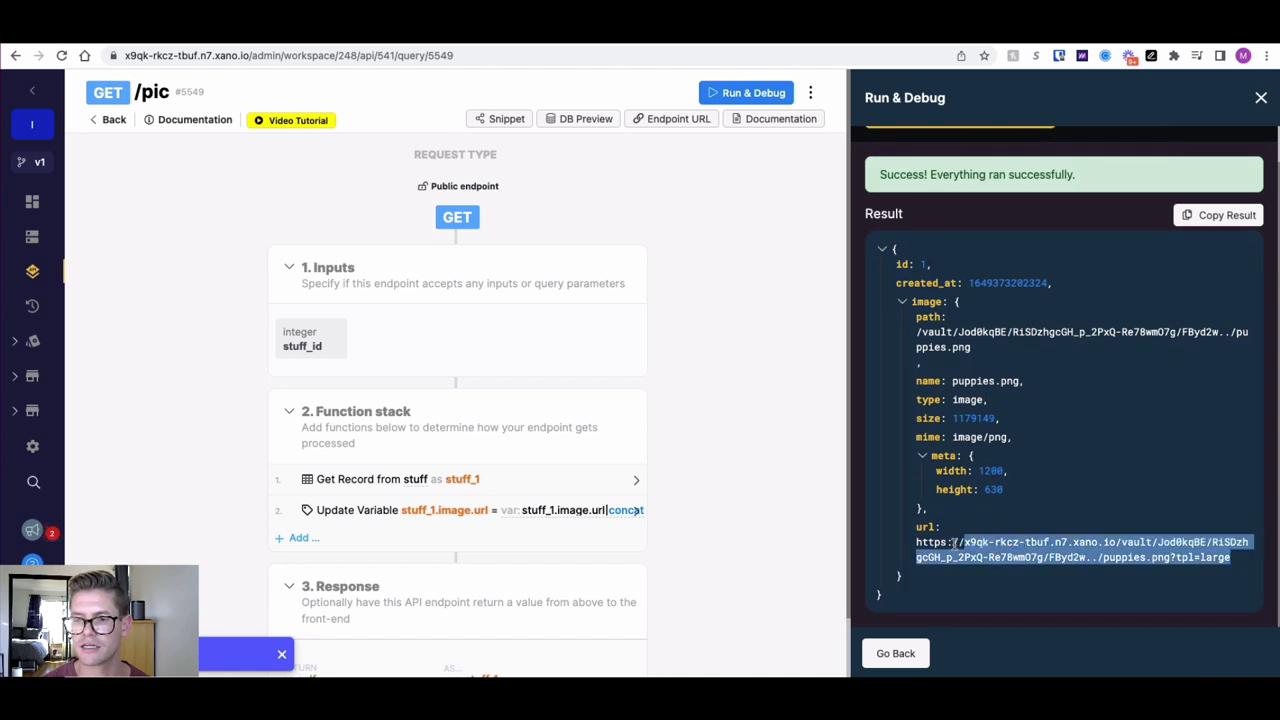
{"action": "right_click", "coordinate": [1080, 548]}
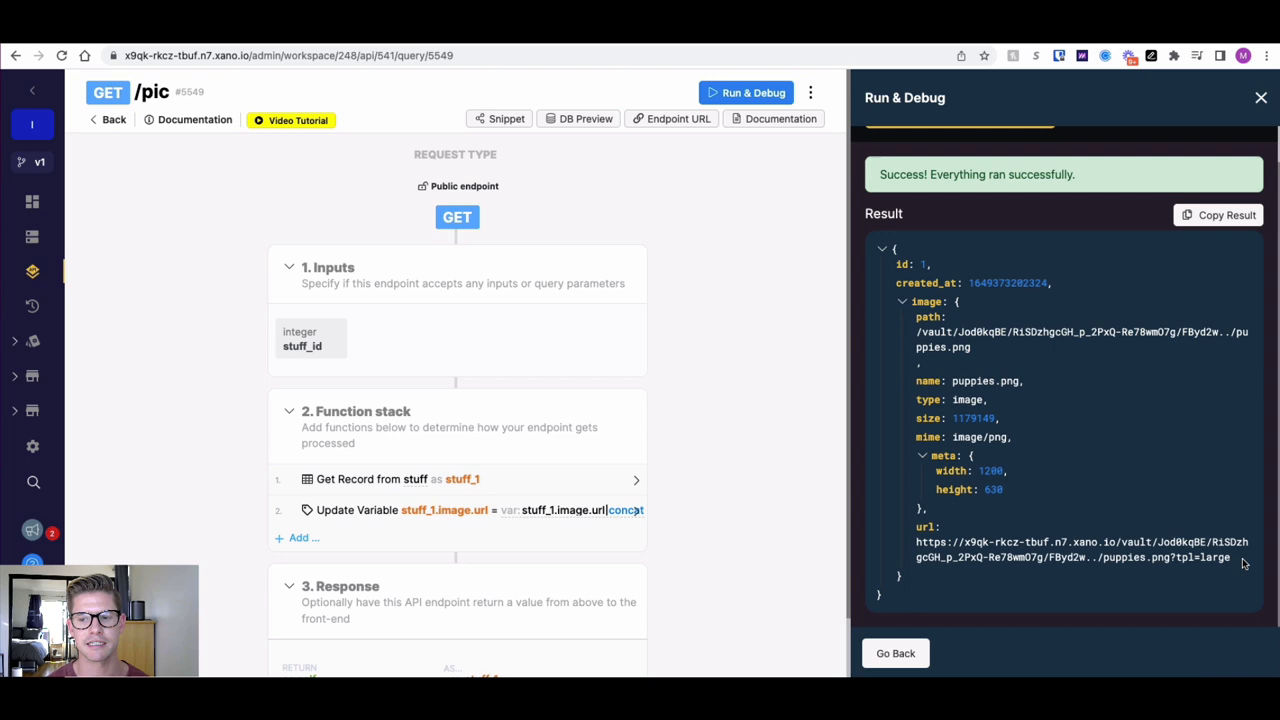
Change the concat filter's appended text to ?tpl=large.jpg and confirm.
{"action": "left_click", "coordinate": [444, 510]}
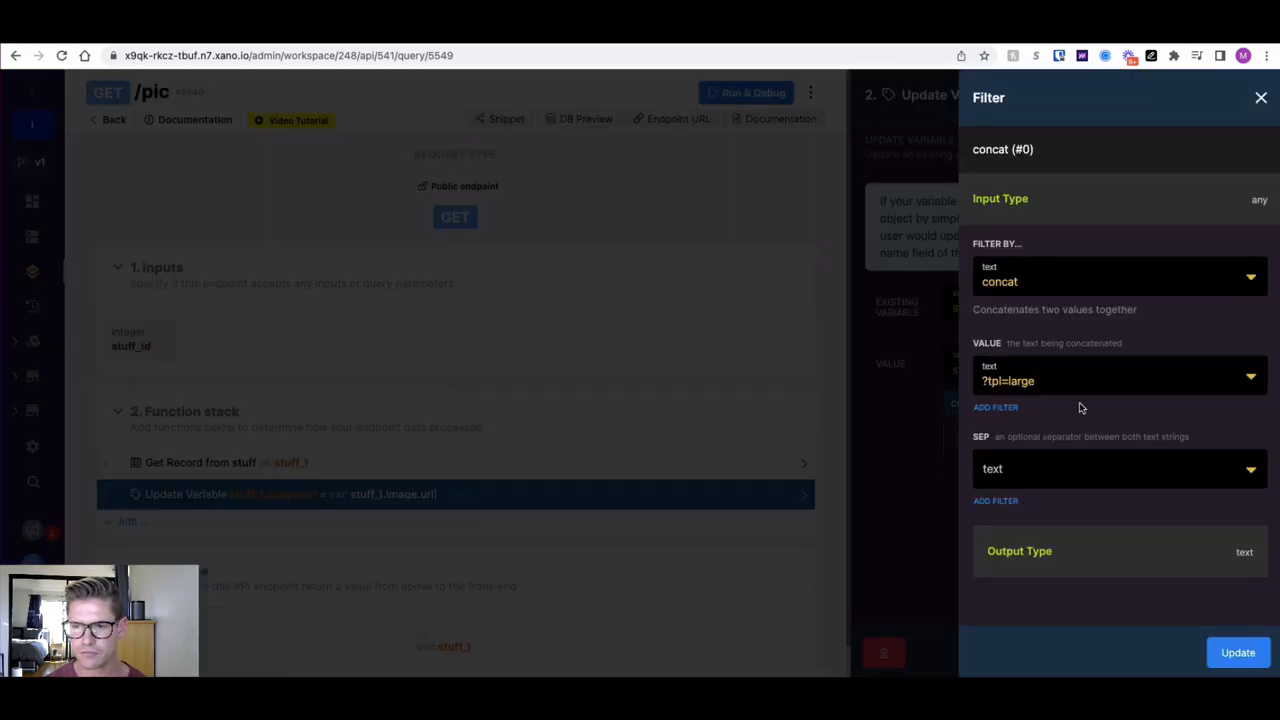
{"action": "left_click", "coordinate": [1100, 380]}
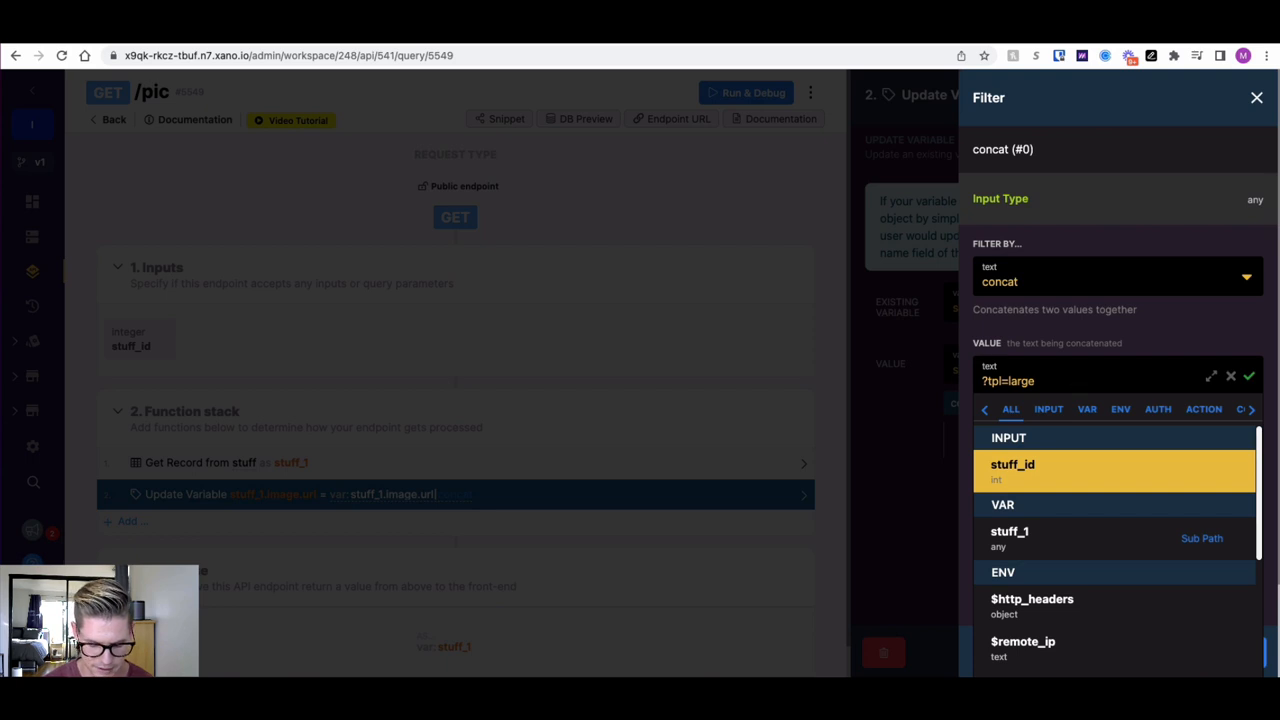
{"action": "type", "text": ".jpg"}
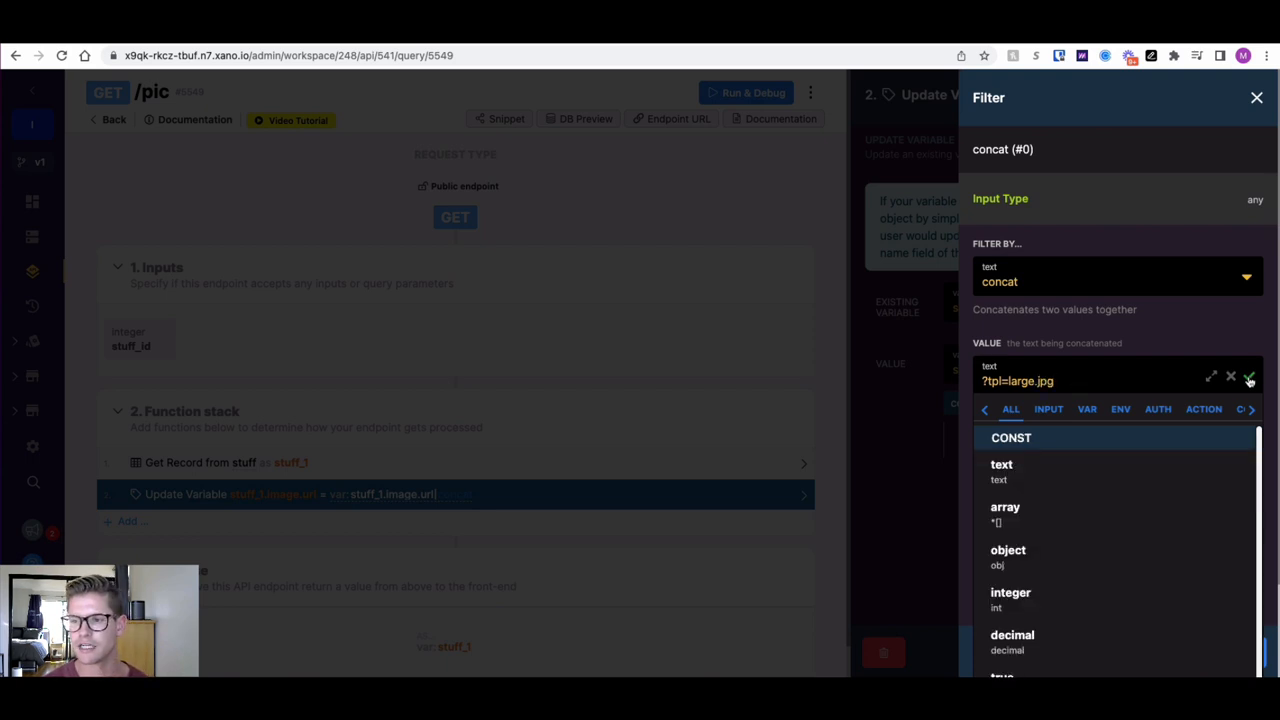
{"action": "left_click", "coordinate": [1248, 376]}
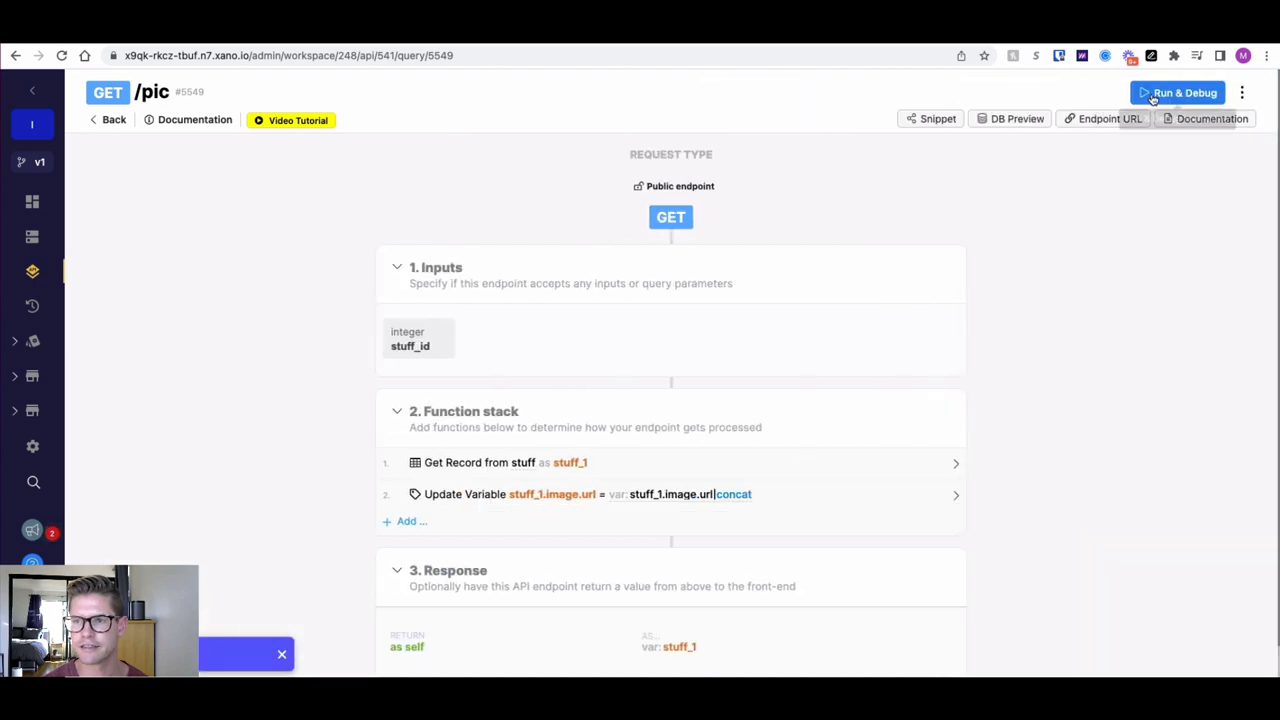
Run the /pic endpoint with stuff_id 1 to check the .jpg suffix.
{"action": "left_click", "coordinate": [1176, 92]}
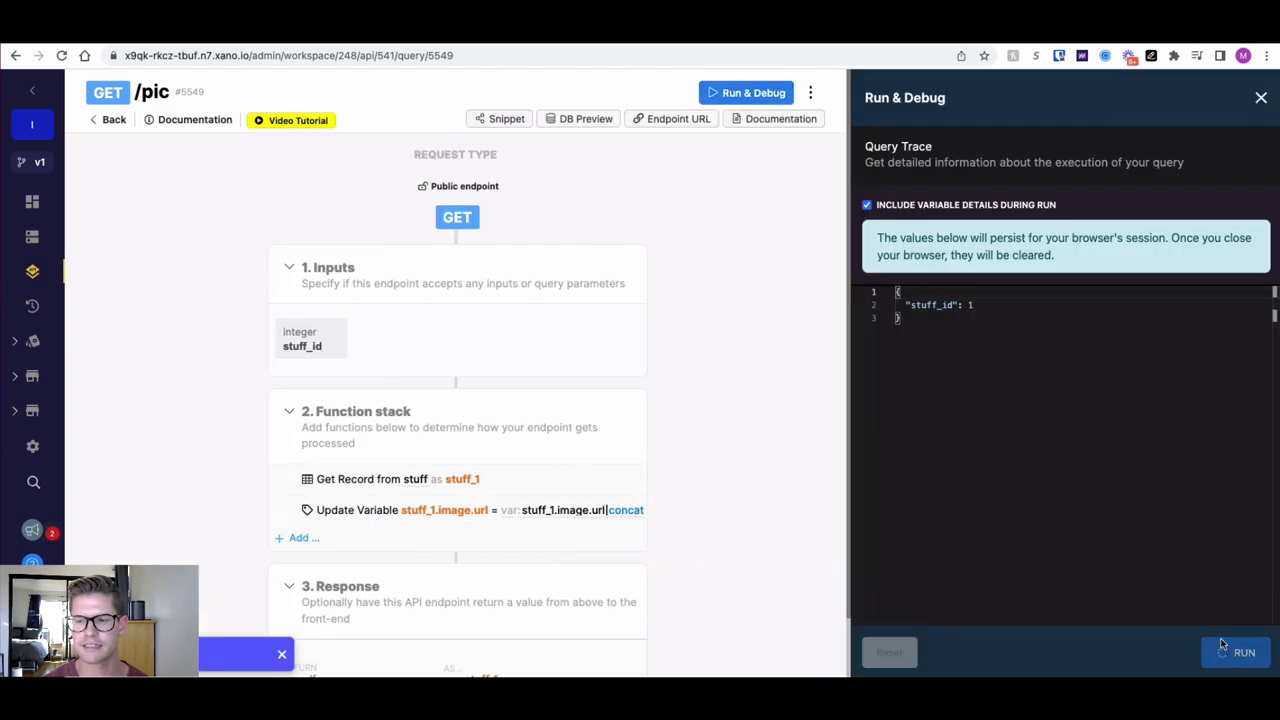
{"action": "left_click", "coordinate": [1244, 652]}
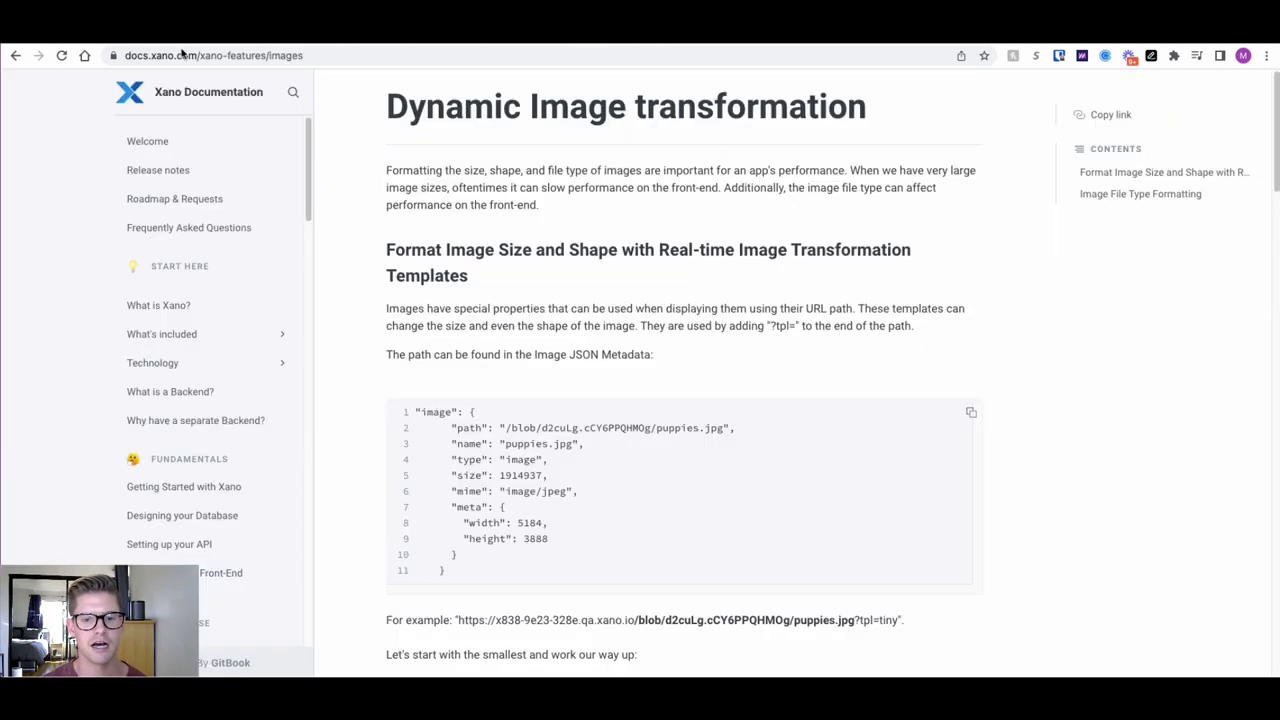
Scroll the Dynamic Image transformation docs to the ?tpl=original section.
{"action": "scroll", "scroll_direction": "down", "scroll_amount": 3}
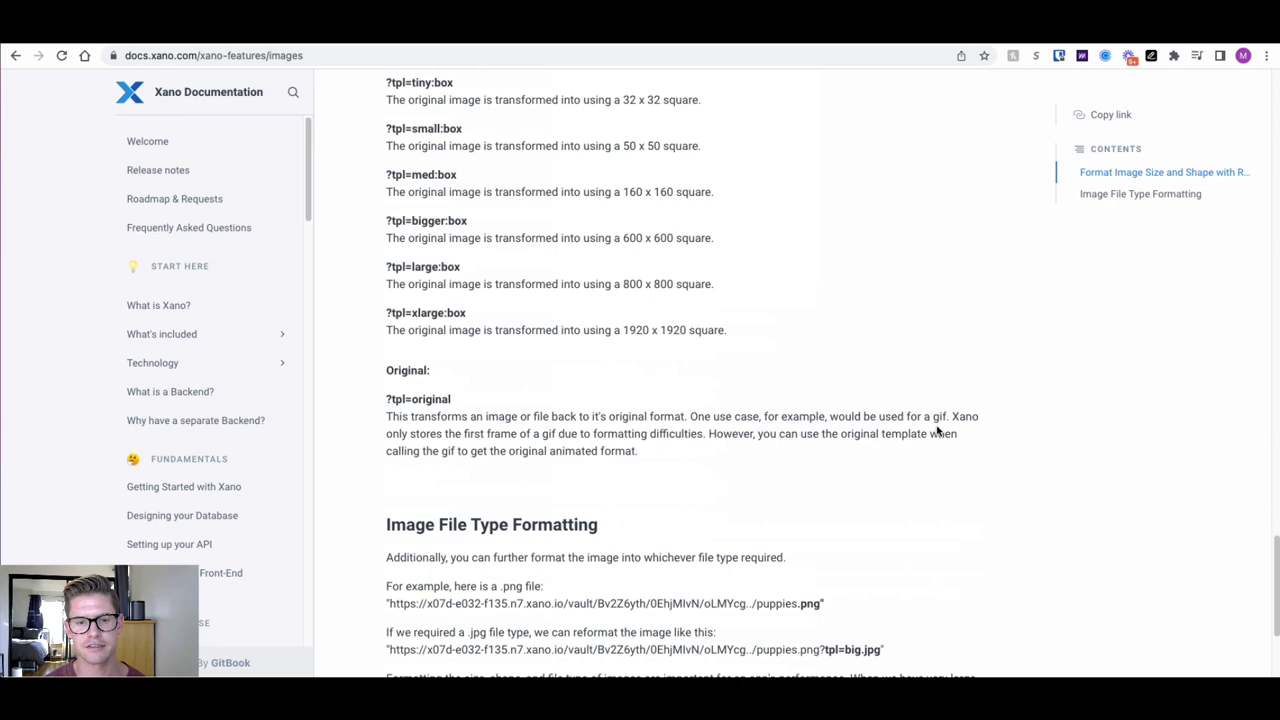
{"action": "scroll", "scroll_direction": "down", "scroll_amount": 3}
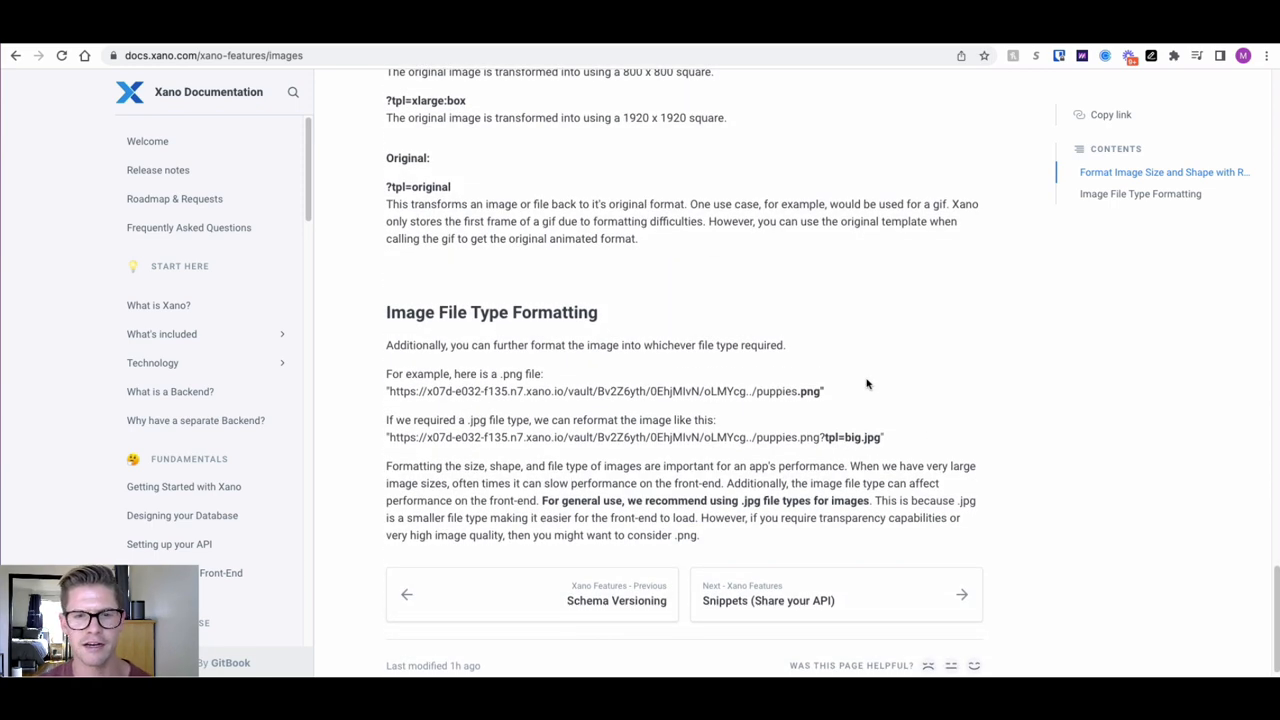
{"action": "scroll", "scroll_direction": "up", "scroll_amount": 3}
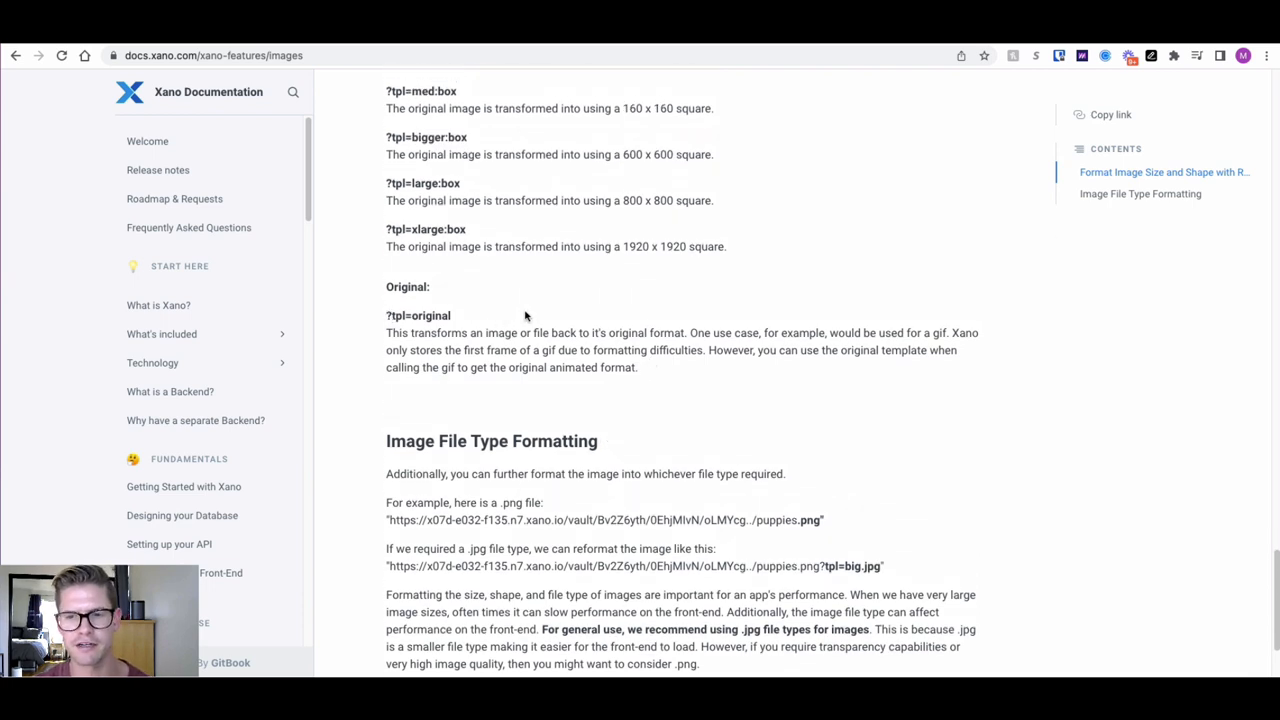
{"action": "mouse_move", "coordinate": [768, 370]}
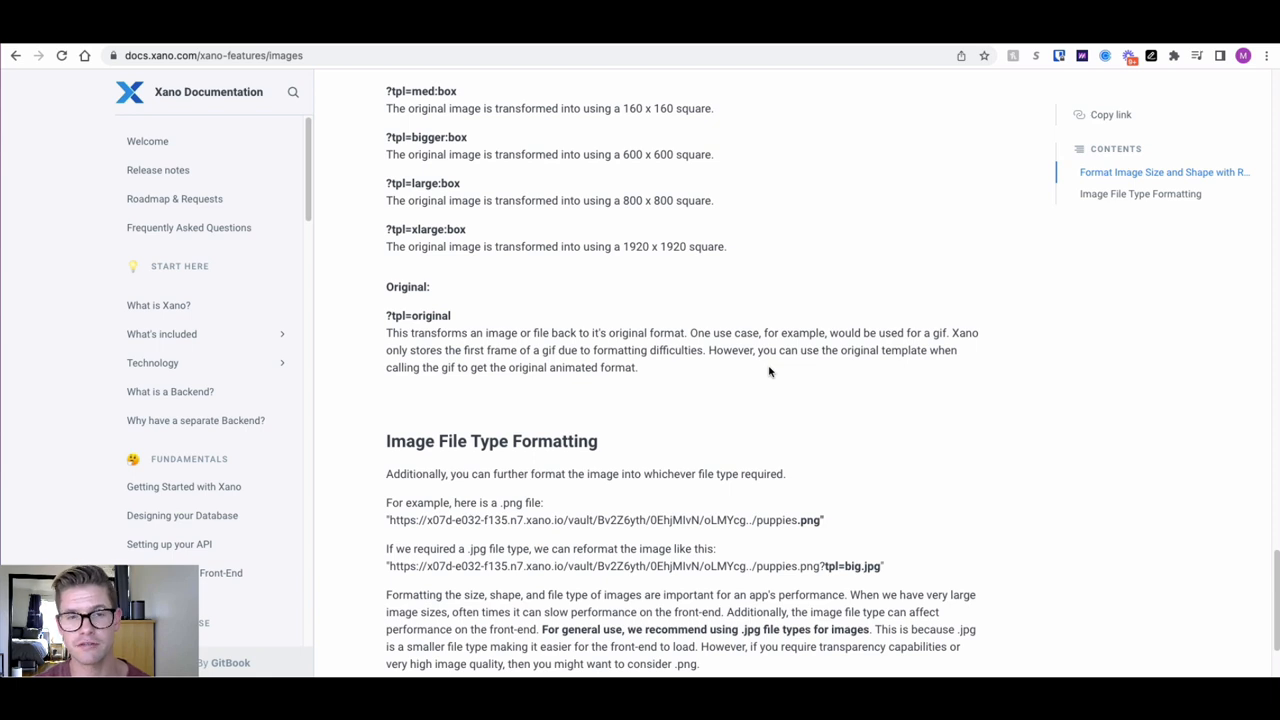
{"action": "mouse_move", "coordinate": [770, 370]}
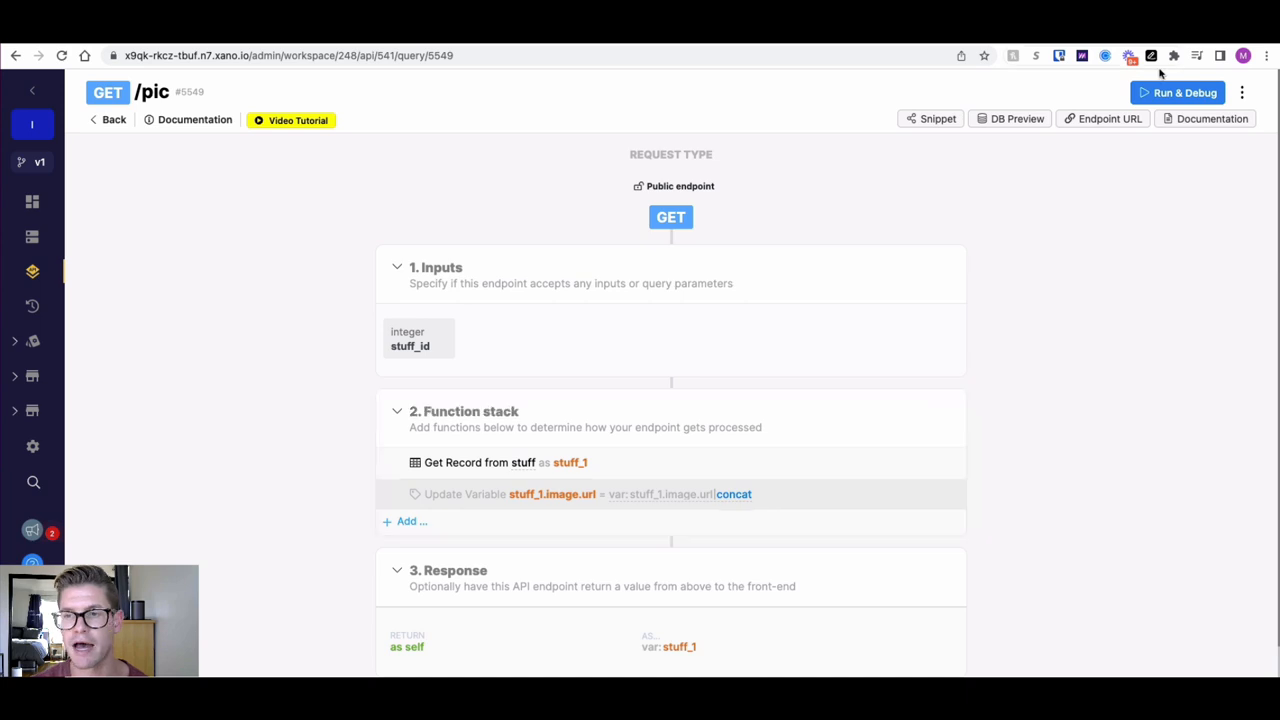
Run the /pic endpoint with stuff_id 4 to get its ?tpl=large.jpg URL.
{"action": "left_click", "coordinate": [1176, 92]}
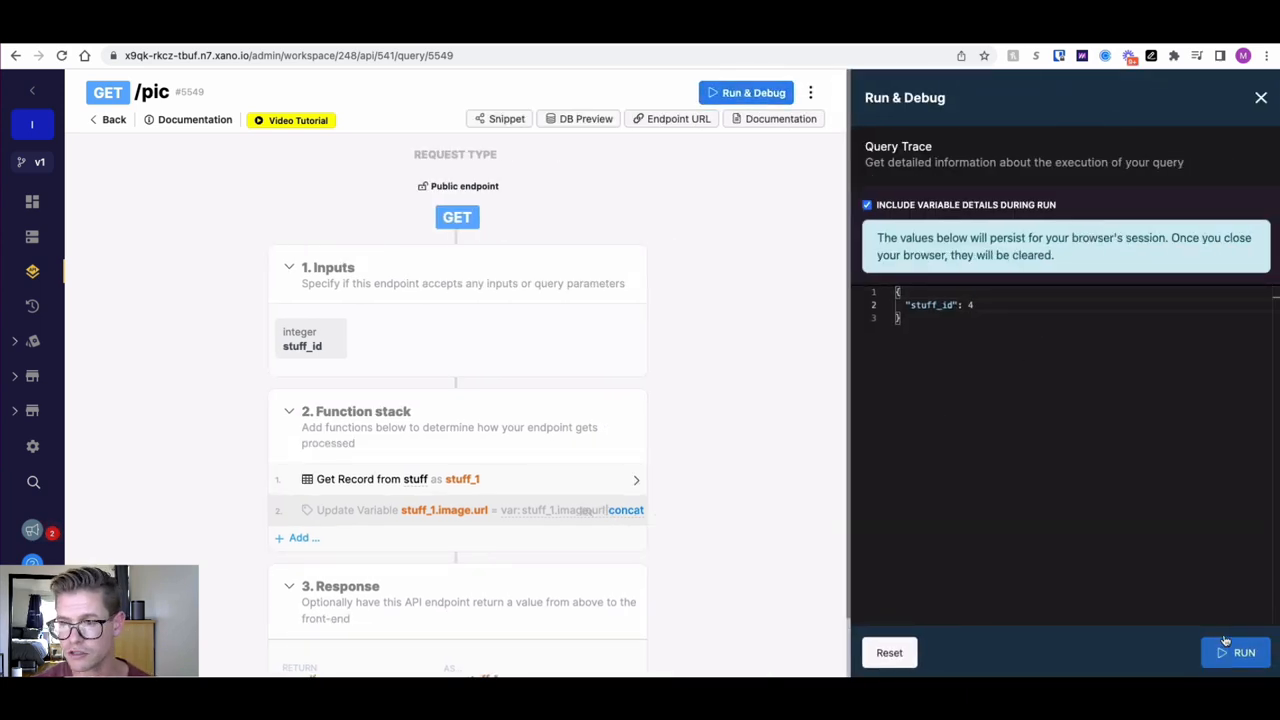
{"action": "left_click", "coordinate": [1244, 652]}
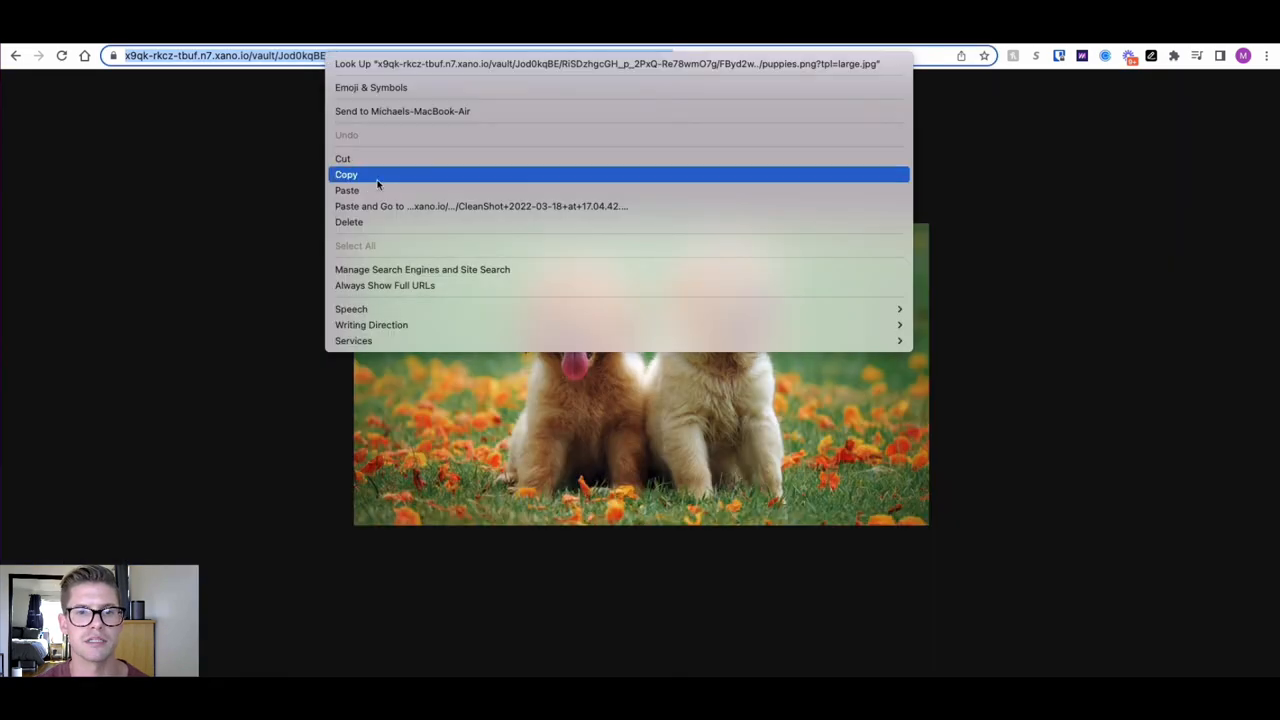
Load the copied GIF URL in the address bar and reopen the concat filter.
{"action": "left_click", "coordinate": [480, 206]}
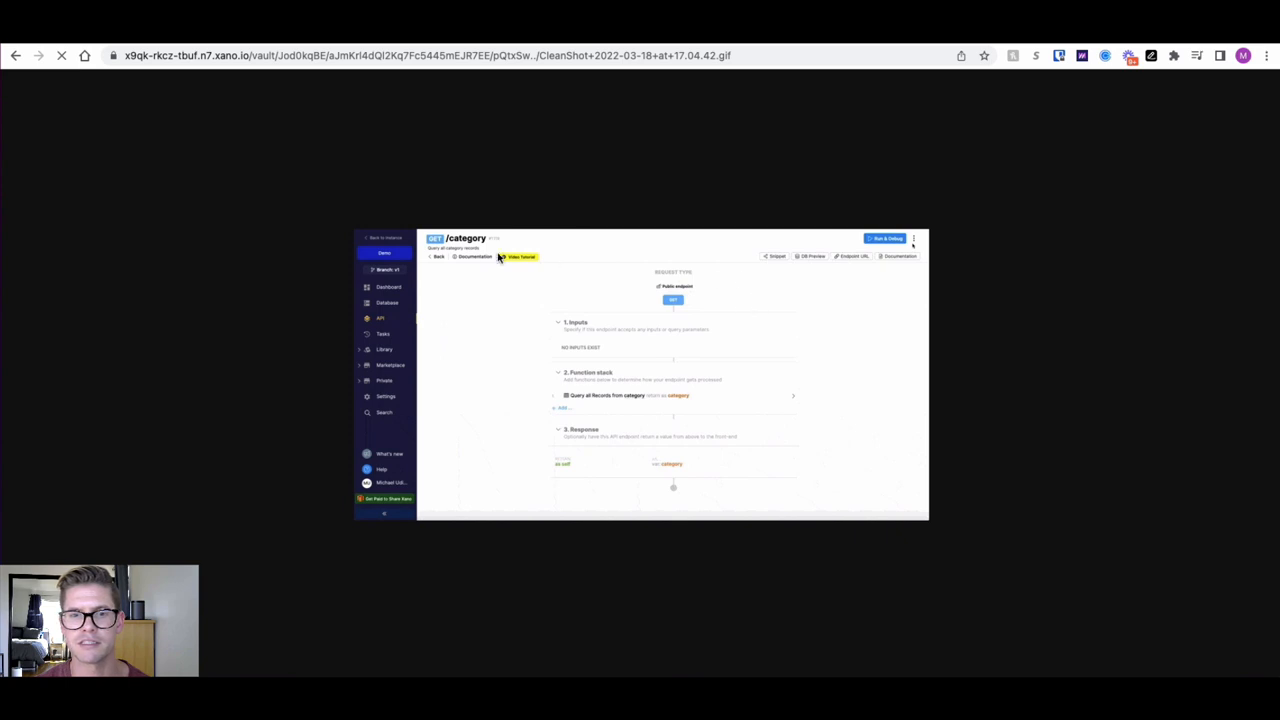
{"action": "mouse_move", "coordinate": [744, 284]}
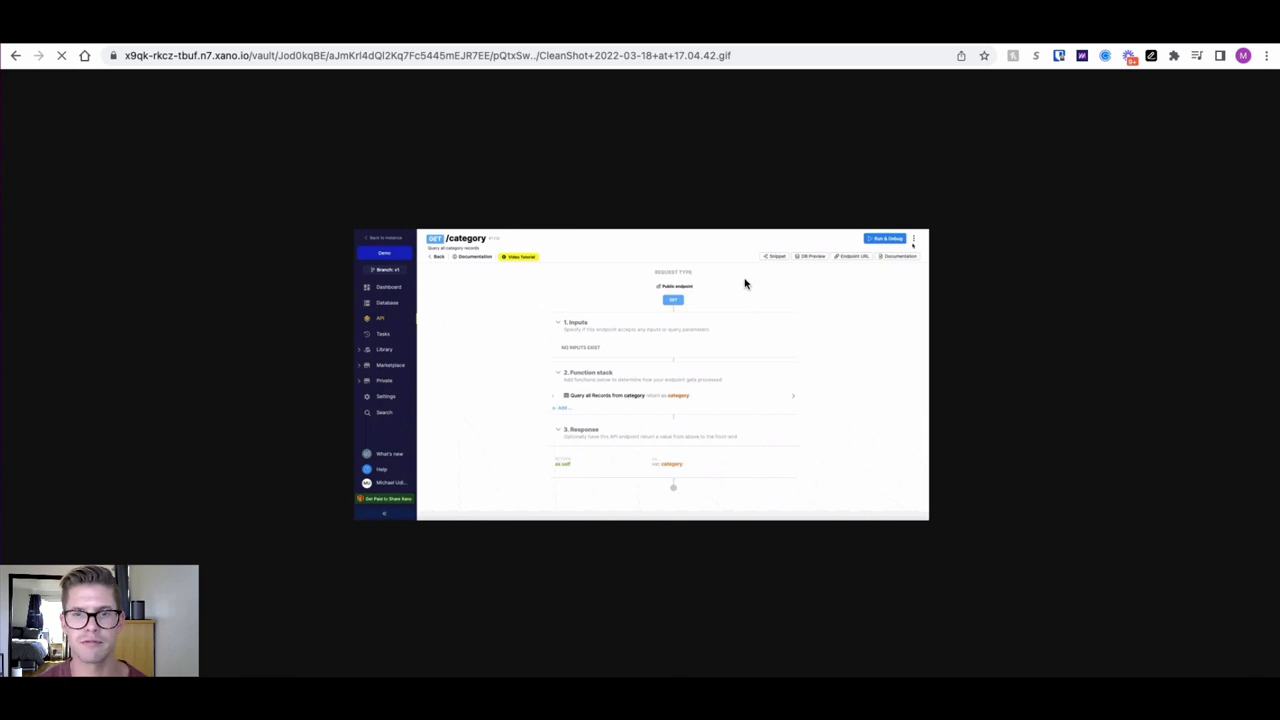
{"action": "left_click", "coordinate": [884, 238]}
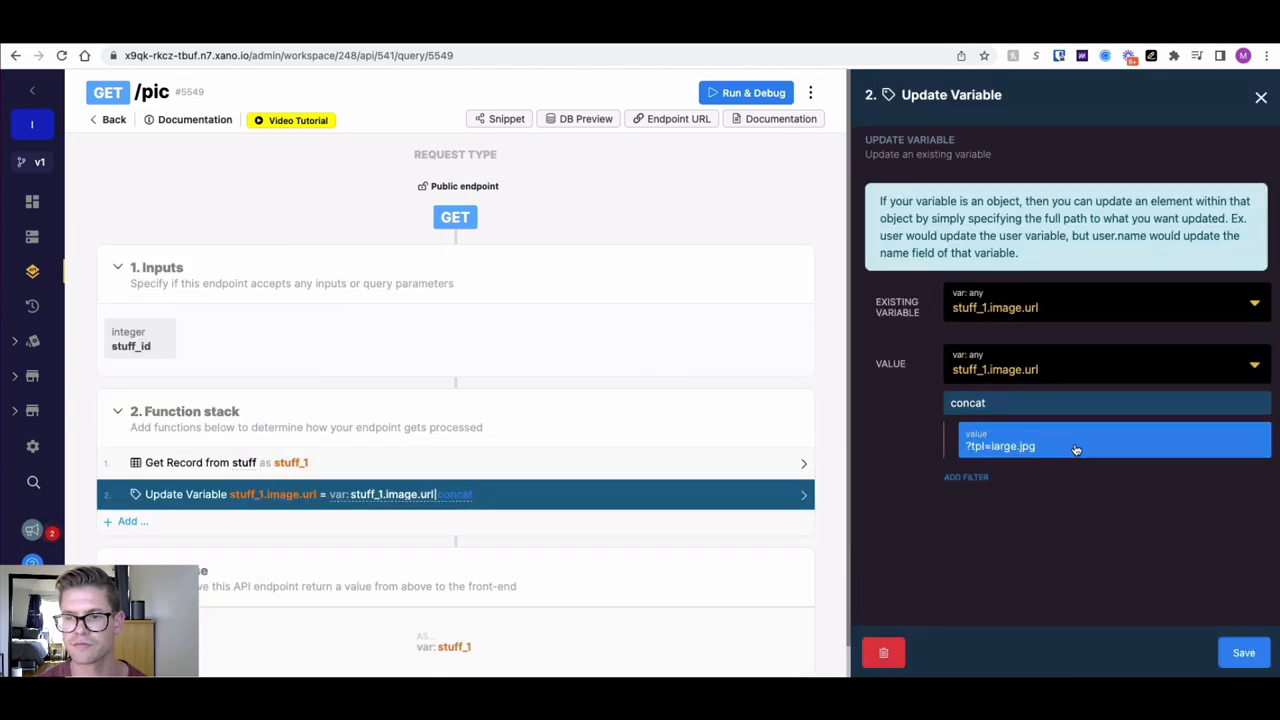
Set the concat filter value in Update Variable to ?tpl=original and confirm it.
{"action": "left_click", "coordinate": [1076, 446]}
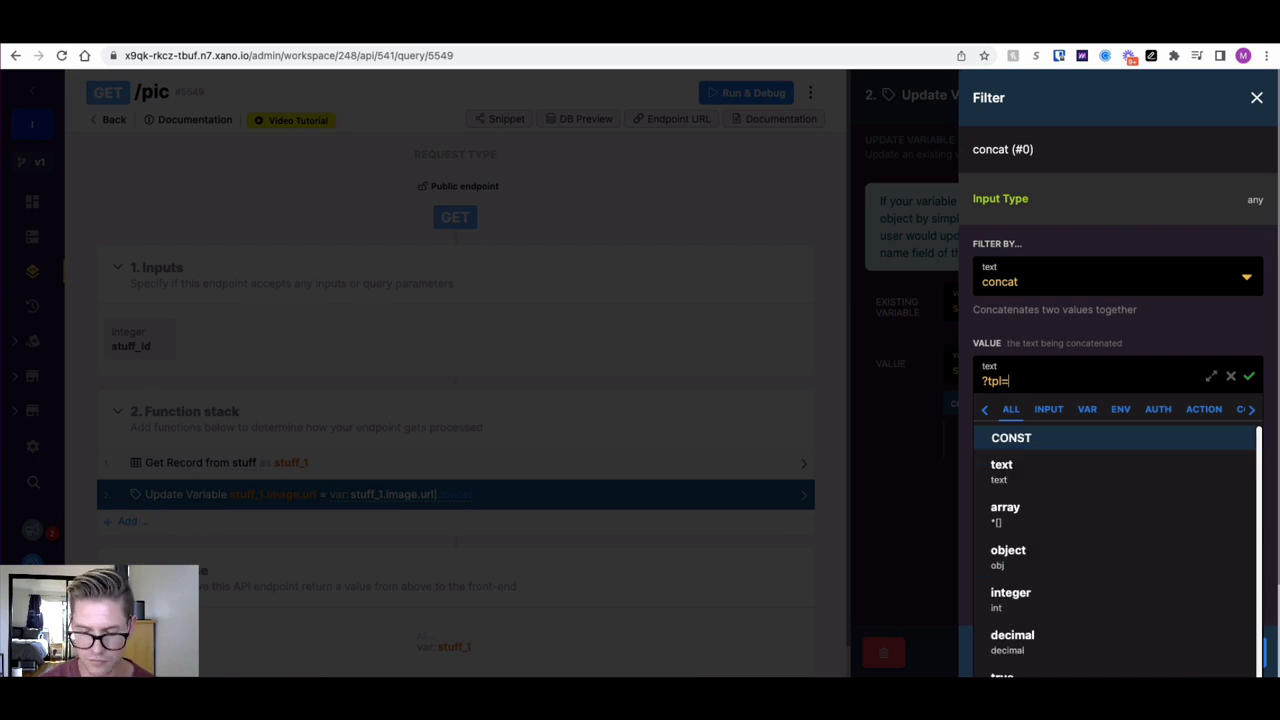
{"action": "type", "text": "origi"}
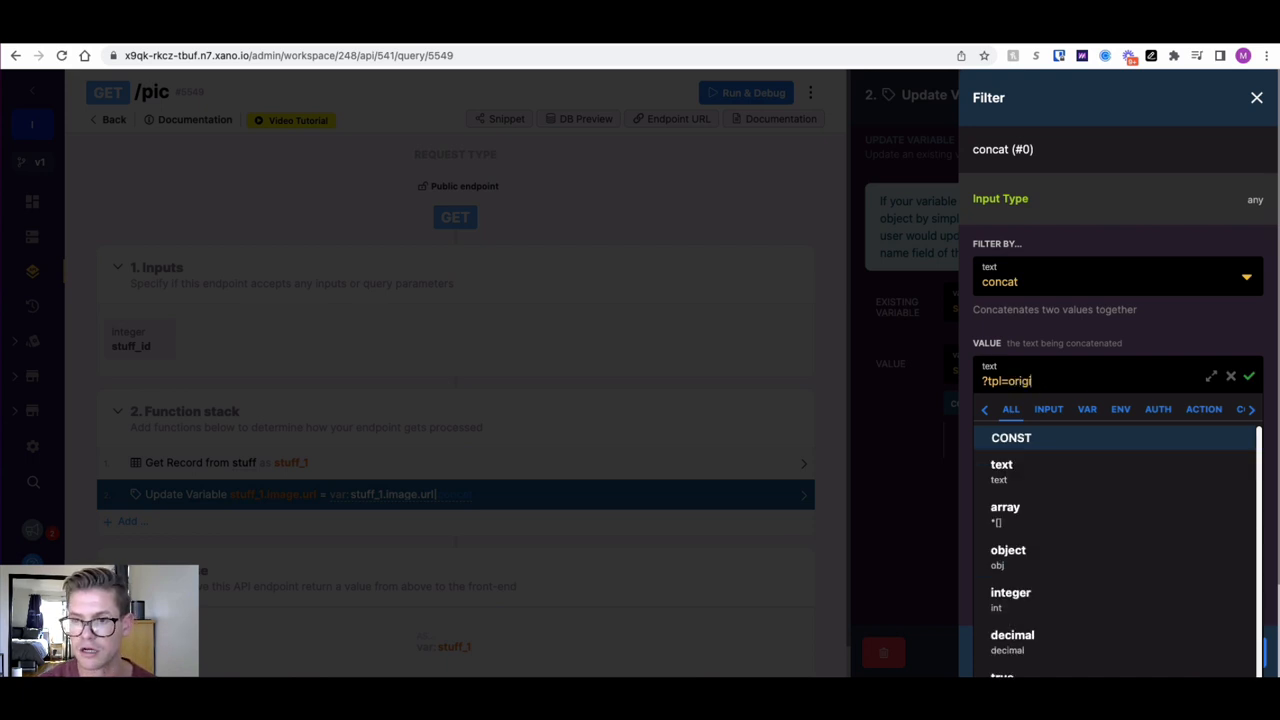
{"action": "type", "text": "na"}
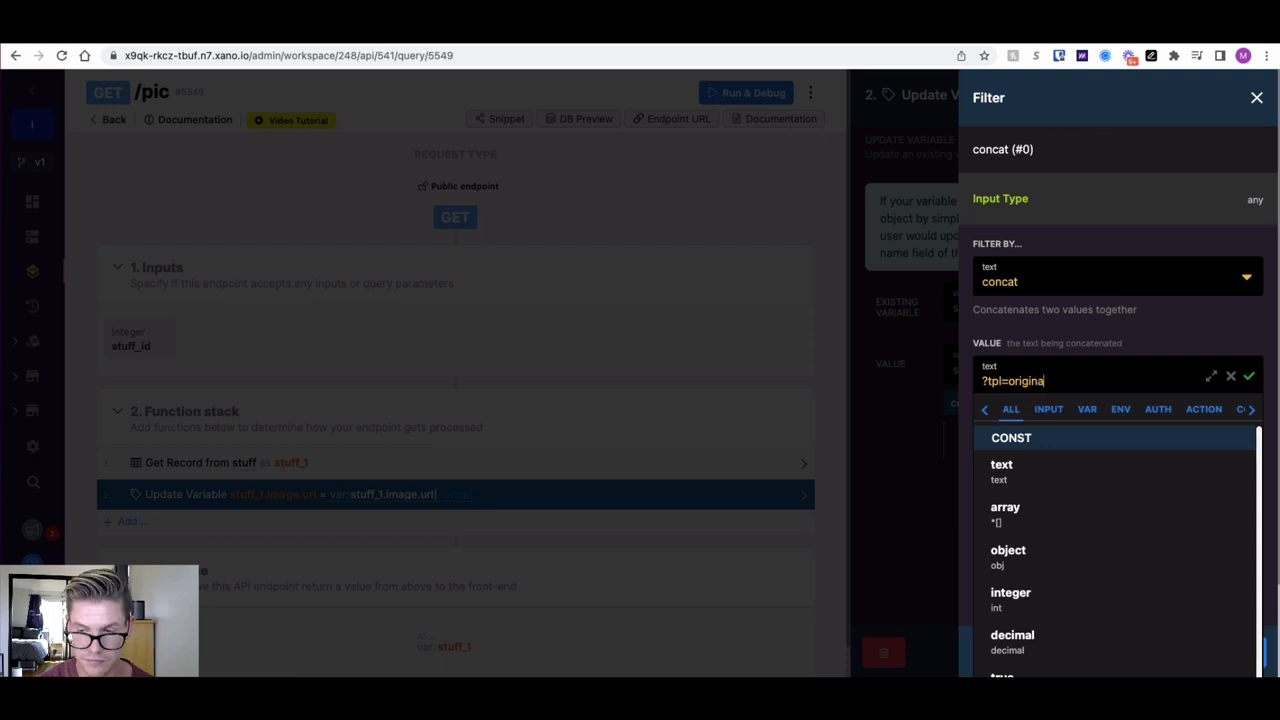
{"action": "left_click", "coordinate": [1248, 376]}
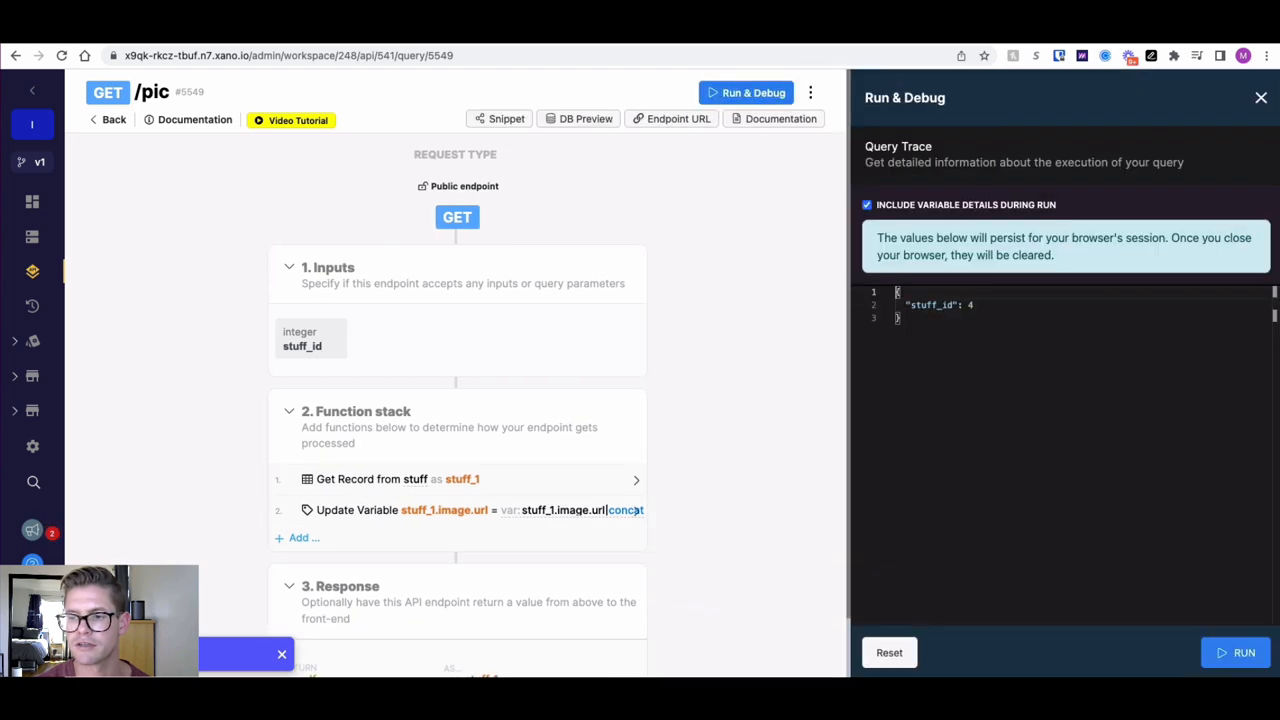
Run /pic with stuff_id 4 and copy the returned GIF URL ending in ?tpl=original.
{"action": "left_click", "coordinate": [1244, 652]}
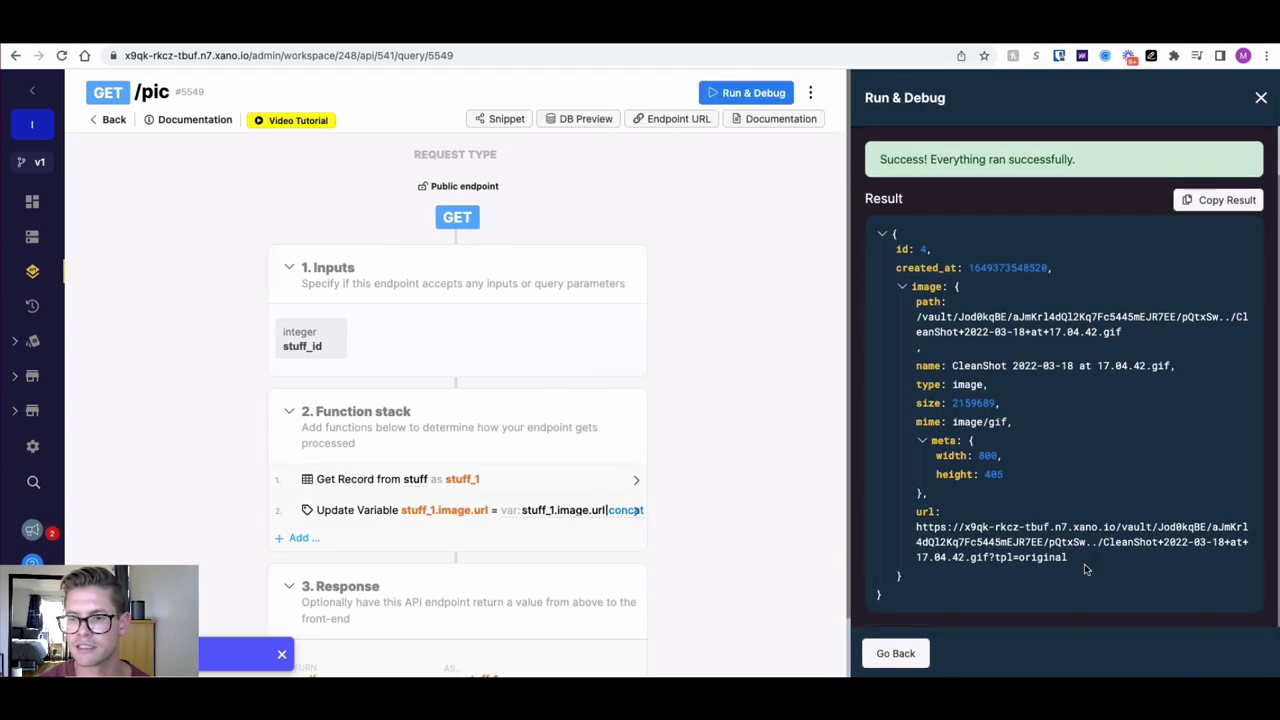
{"action": "right_click", "coordinate": [990, 540]}
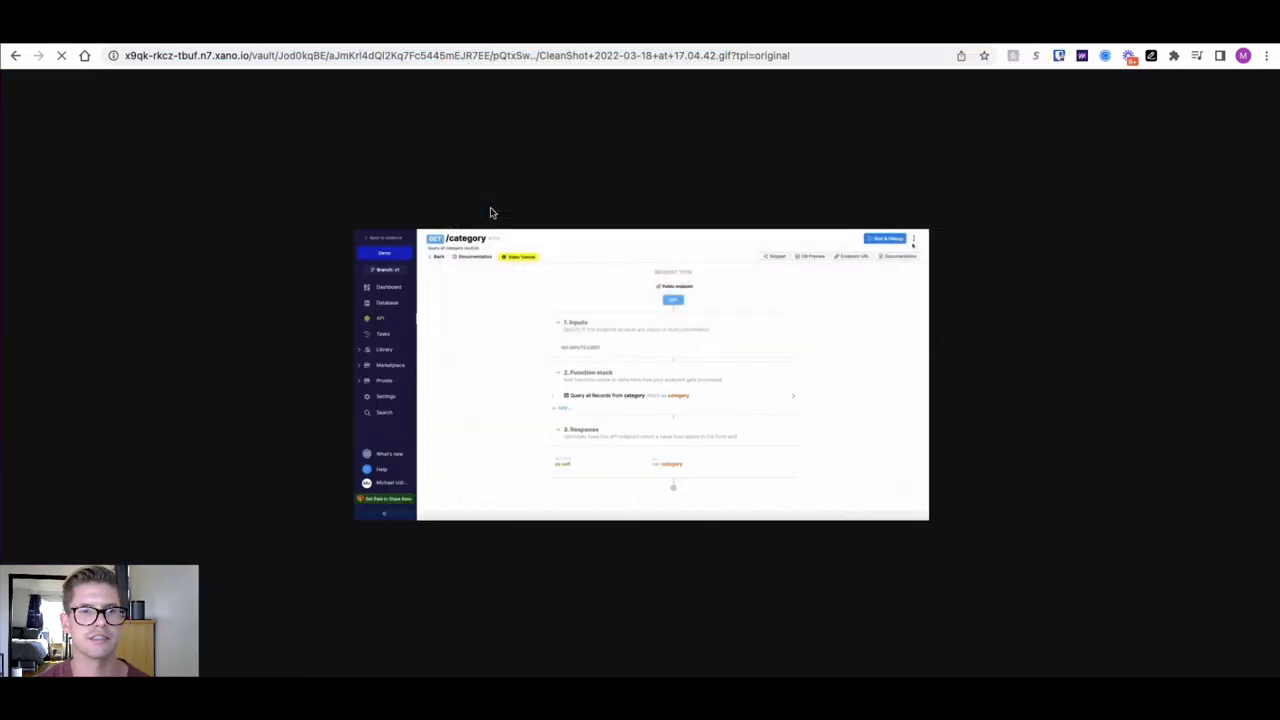
{"action": "left_click", "coordinate": [914, 238]}
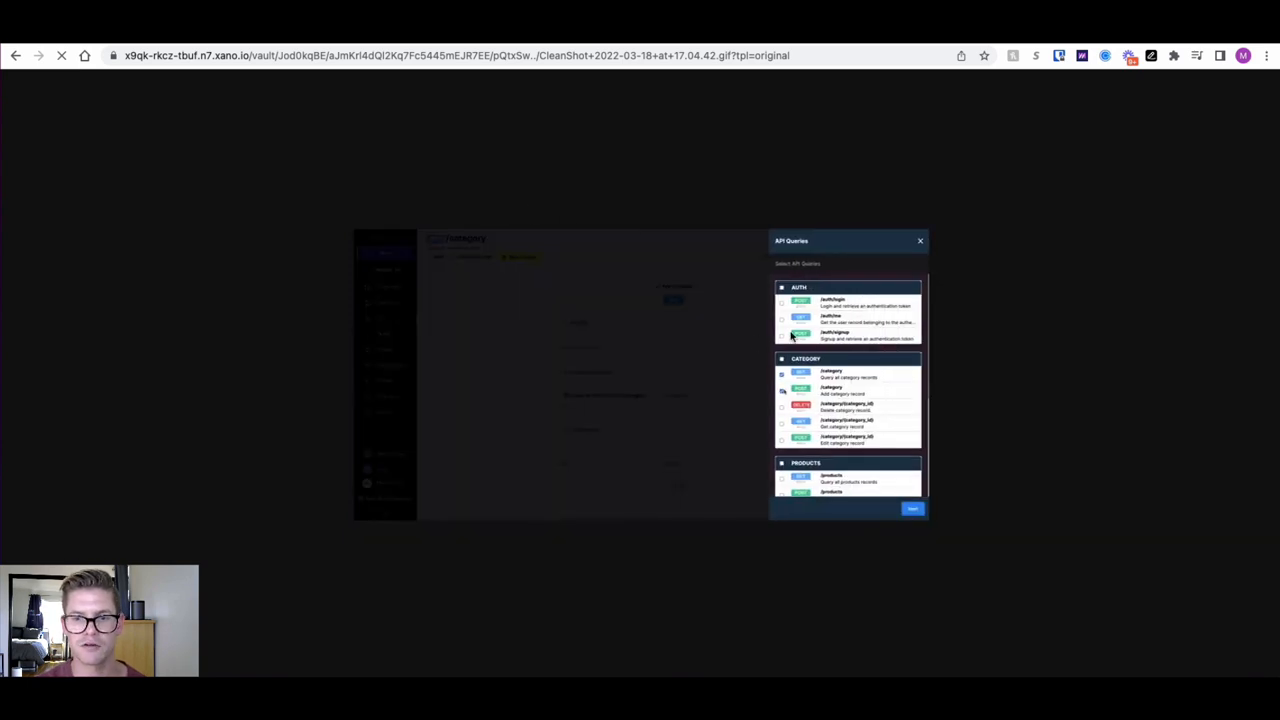
{"action": "scroll", "scroll_direction": "down", "scroll_amount": 3}
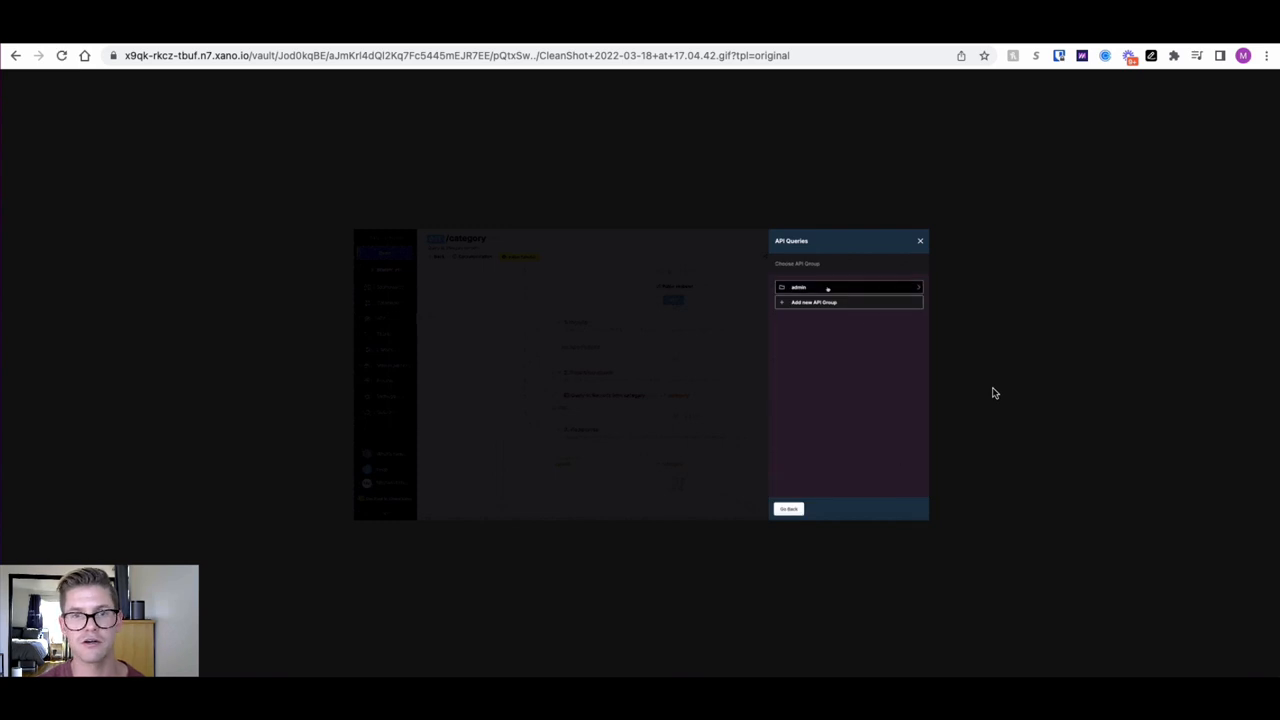
{"action": "left_click", "coordinate": [848, 288]}
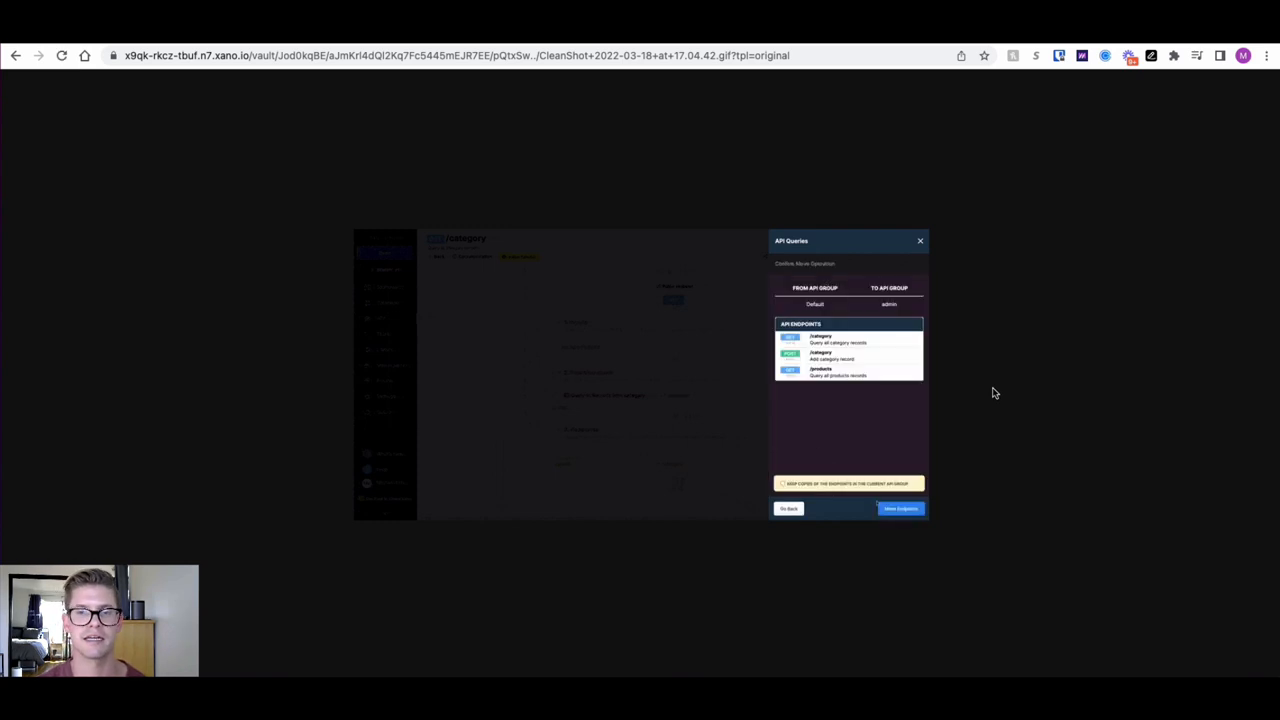
{"action": "left_click", "coordinate": [900, 508]}
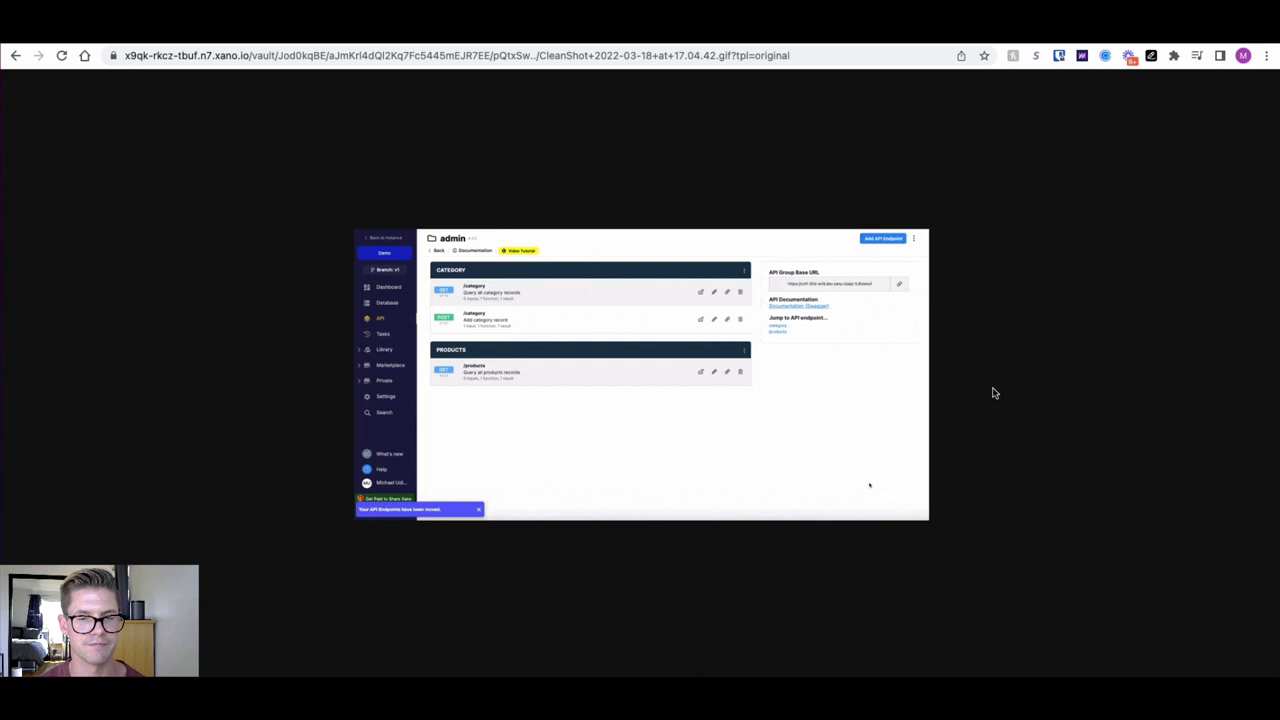
{"action": "left_click", "coordinate": [744, 270]}
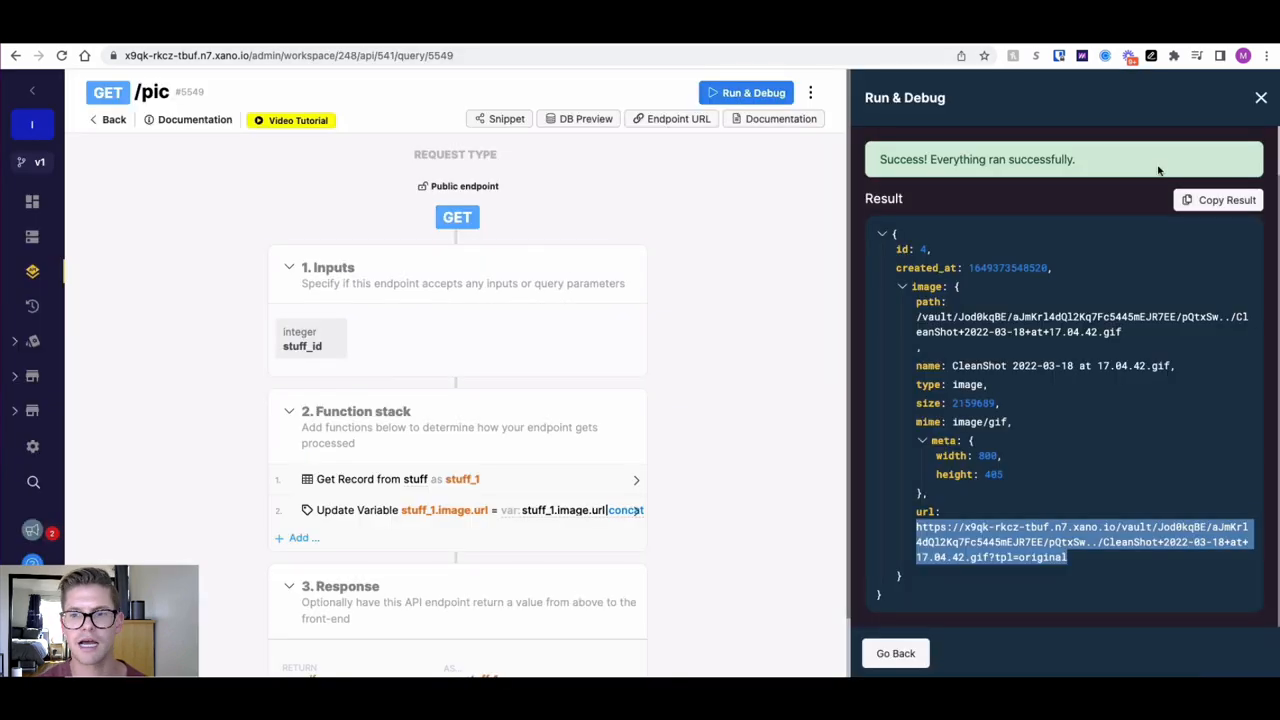
Return to the demo API group and locate the /pictures endpoint.
{"action": "scroll", "scroll_direction": "down", "scroll_amount": 3}
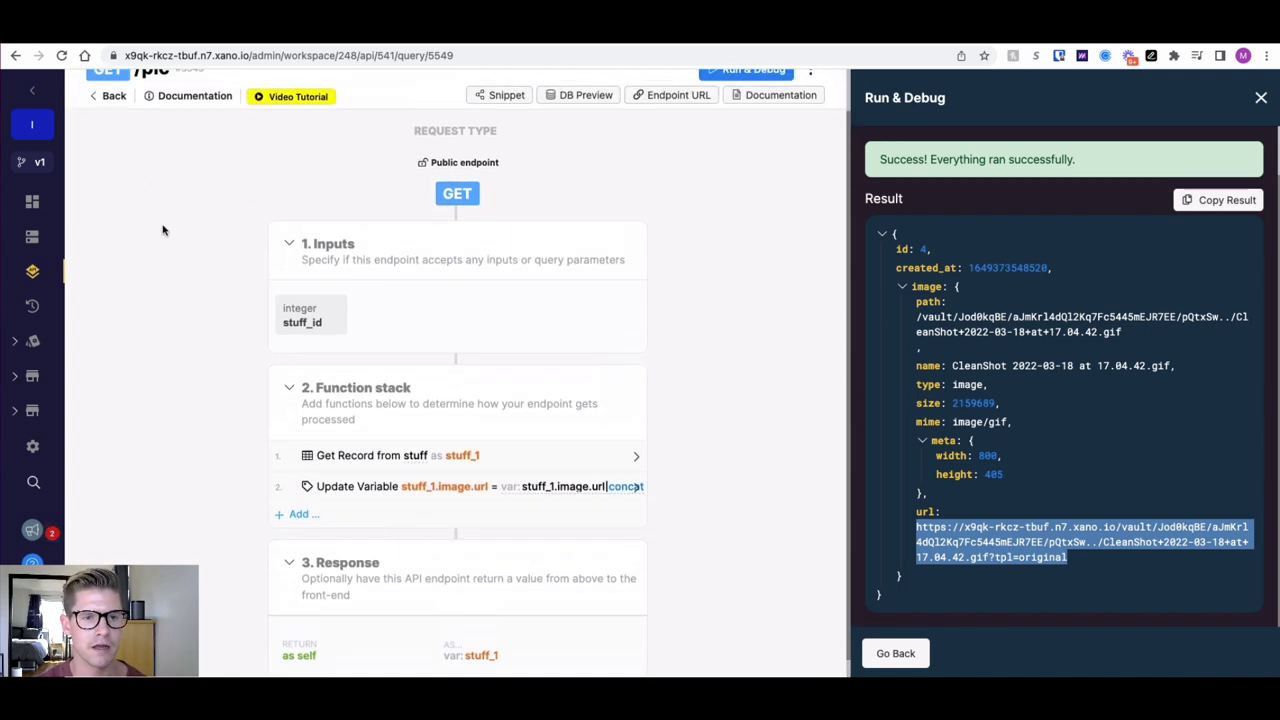
{"action": "left_click", "coordinate": [112, 96]}
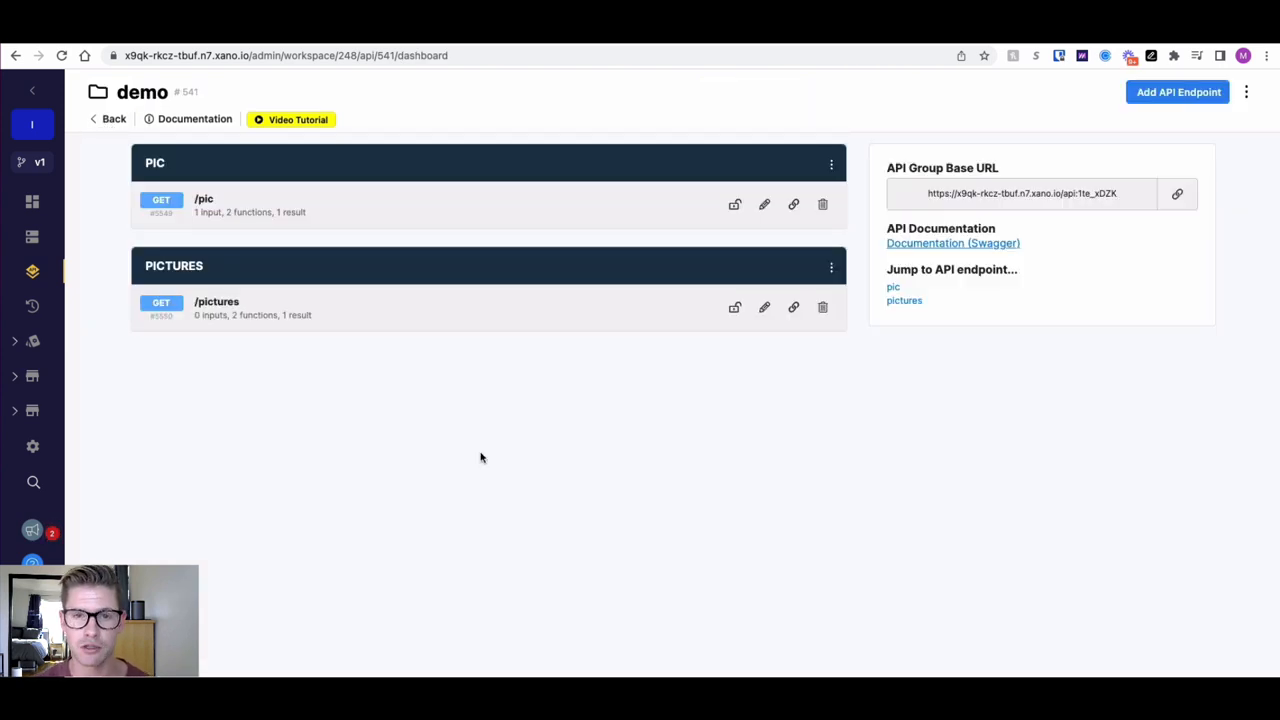
{"action": "mouse_move", "coordinate": [480, 378]}
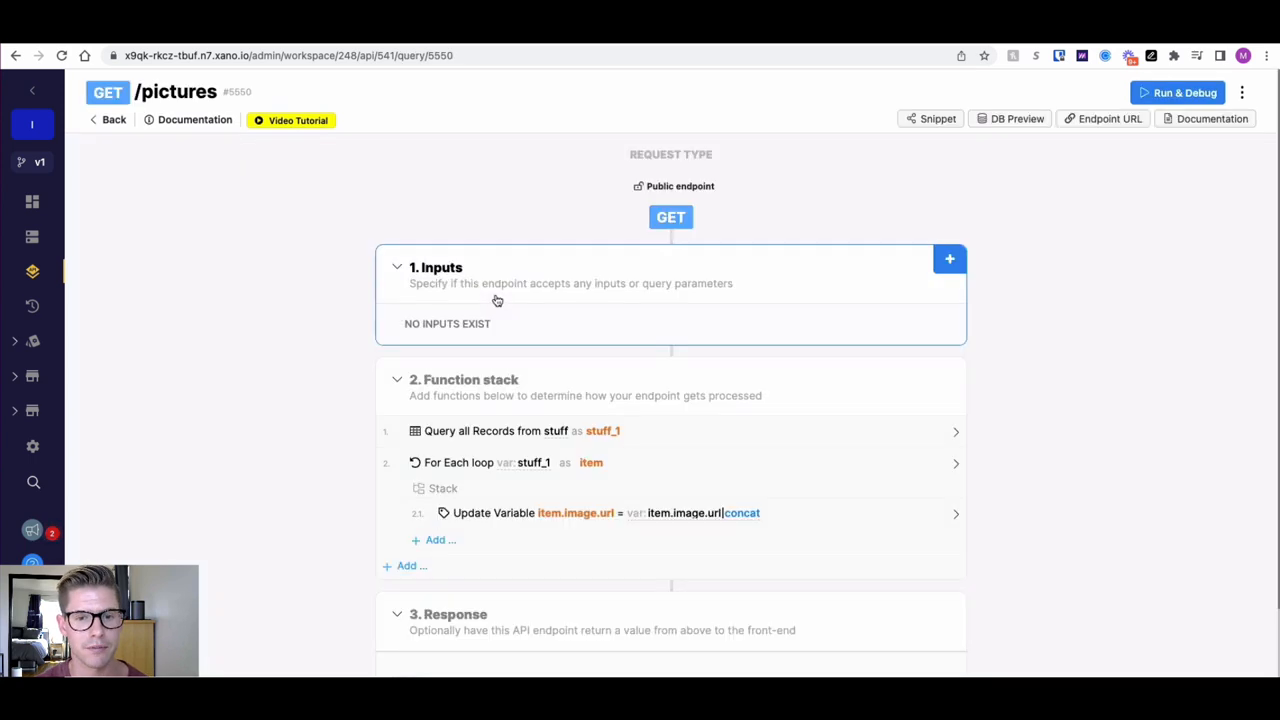
{"action": "scroll", "scroll_direction": "down", "scroll_amount": 3}
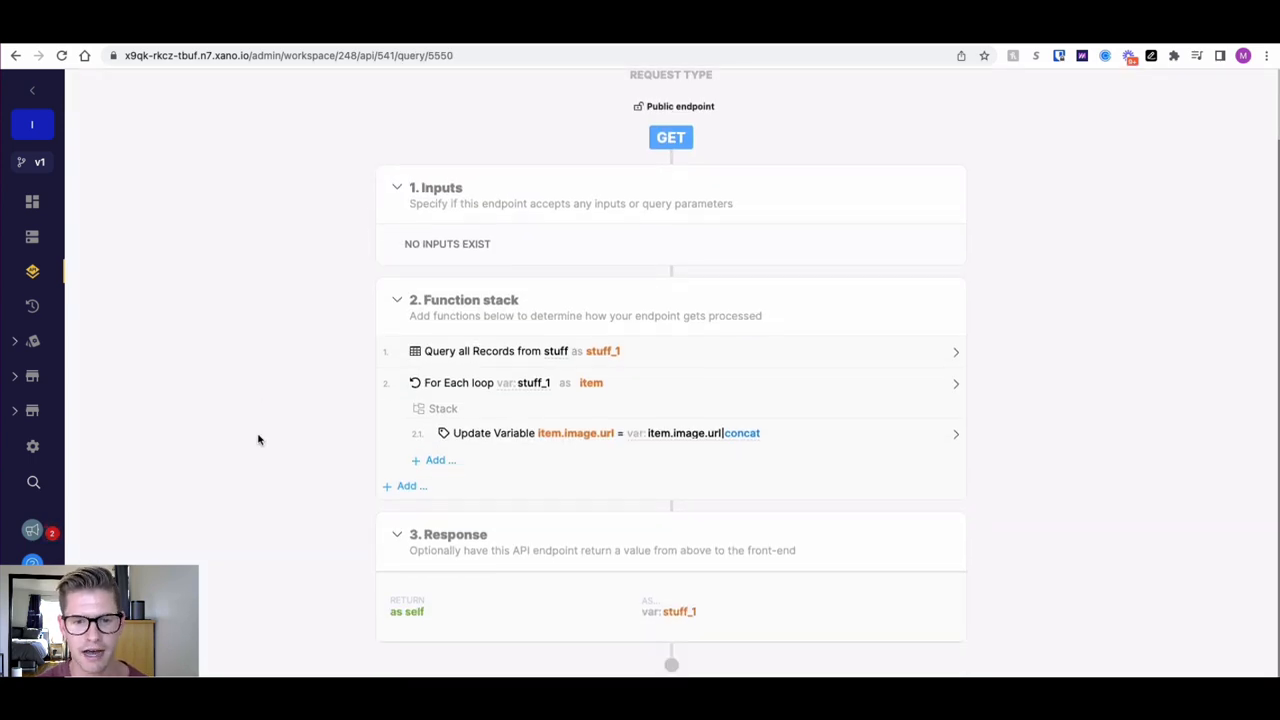
{"action": "mouse_move", "coordinate": [530, 352]}
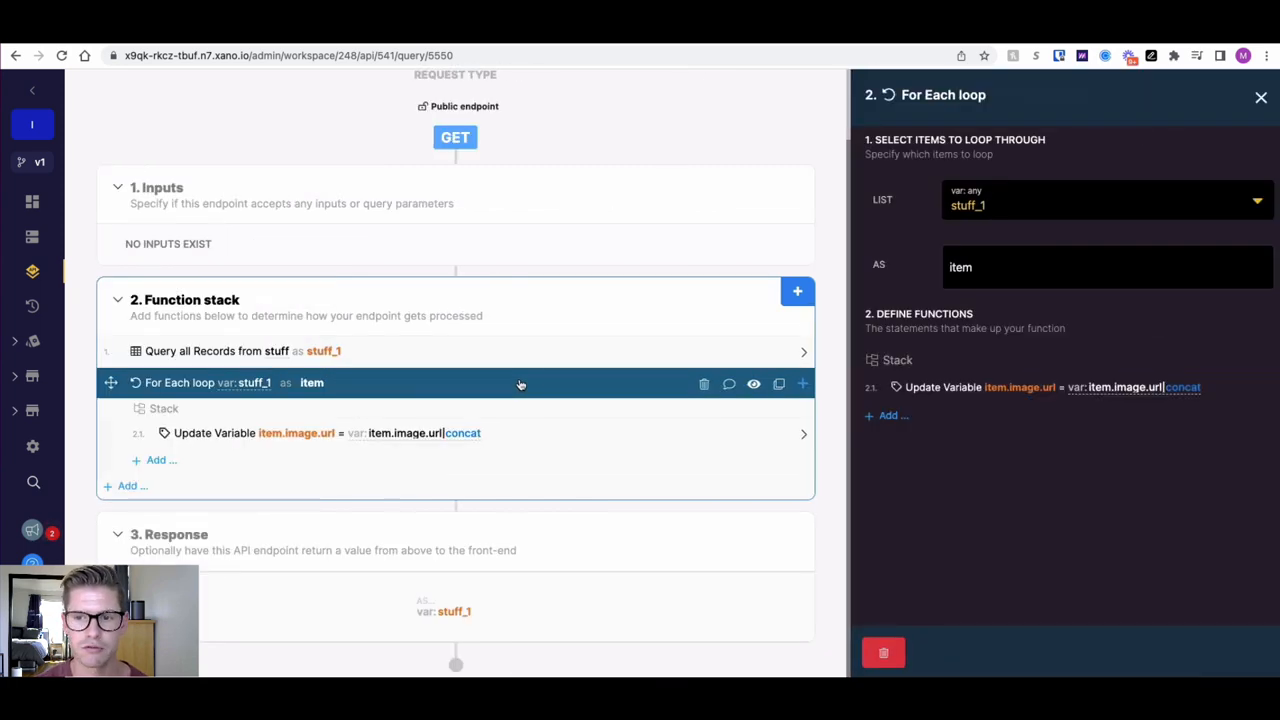
{"action": "mouse_move", "coordinate": [360, 352]}
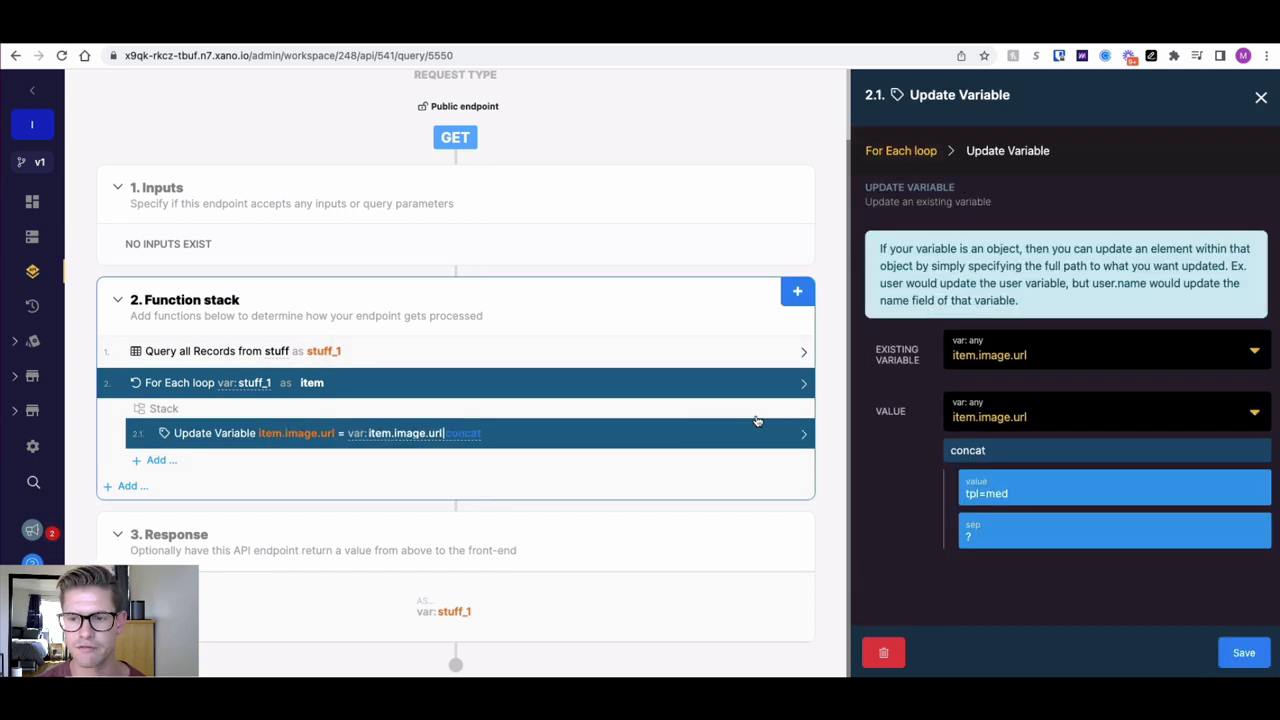
{"action": "mouse_move", "coordinate": [308, 404]}
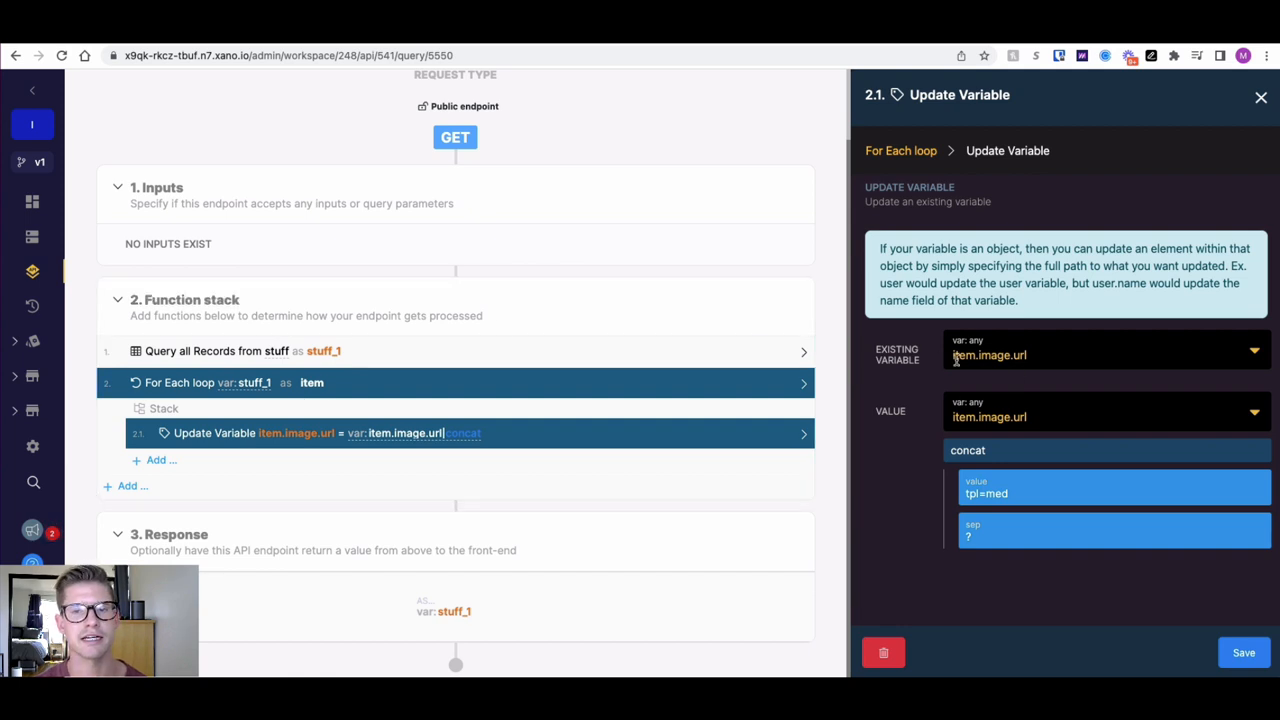
{"action": "mouse_move", "coordinate": [936, 522]}
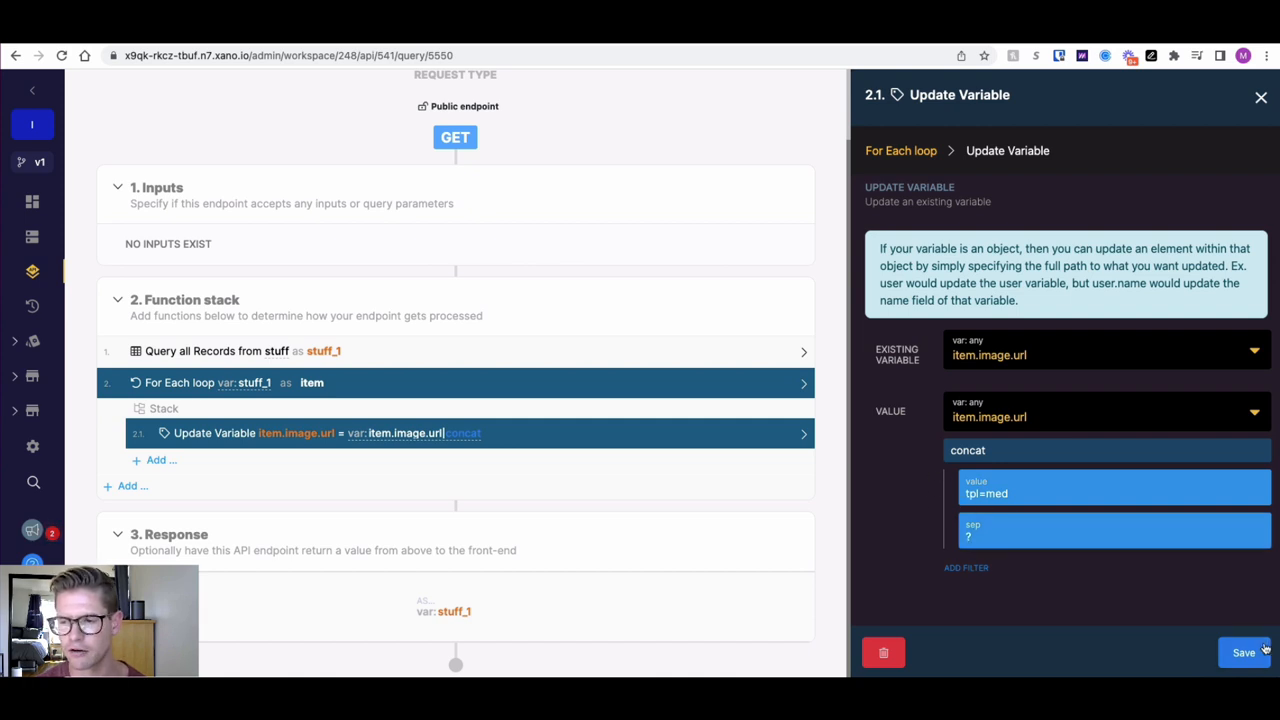
Save the loop's Update Variable step that concats tpl=med onto item.image.url.
{"action": "left_click", "coordinate": [1244, 652]}
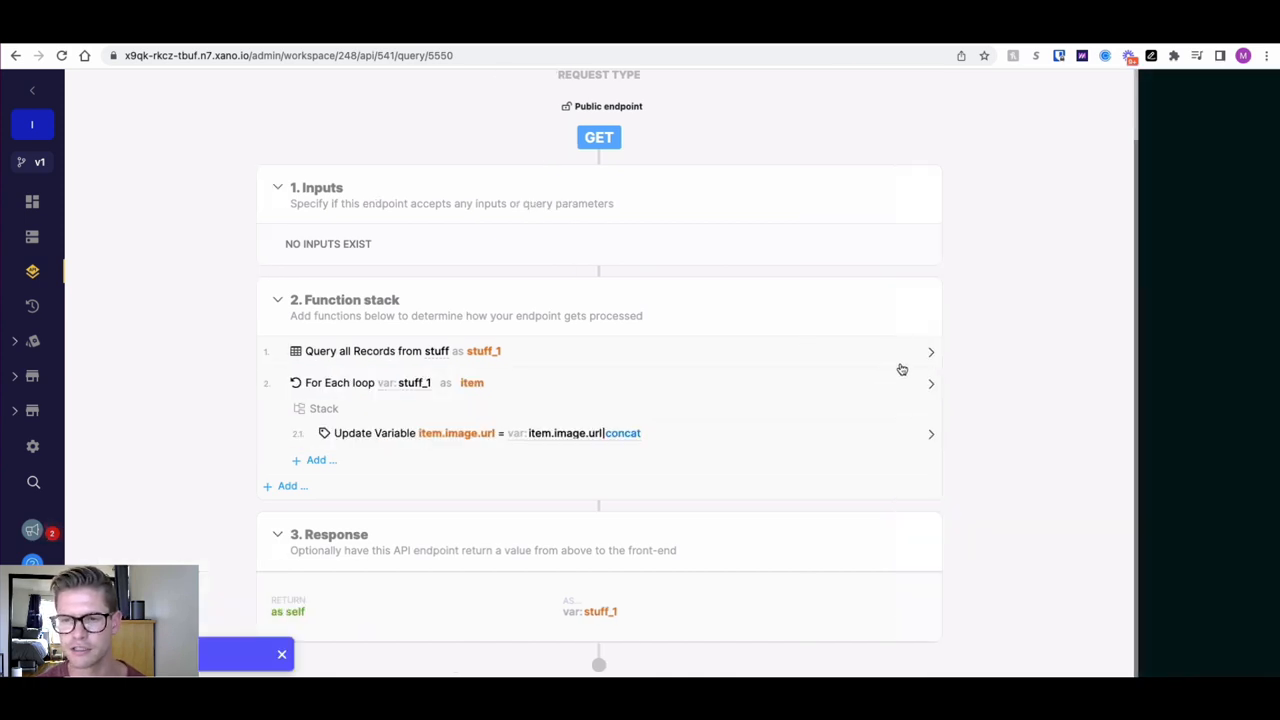
Run /pictures in Run & Debug and review the records, each image URL ending in ?tpl=med.
{"action": "left_click", "coordinate": [746, 92]}
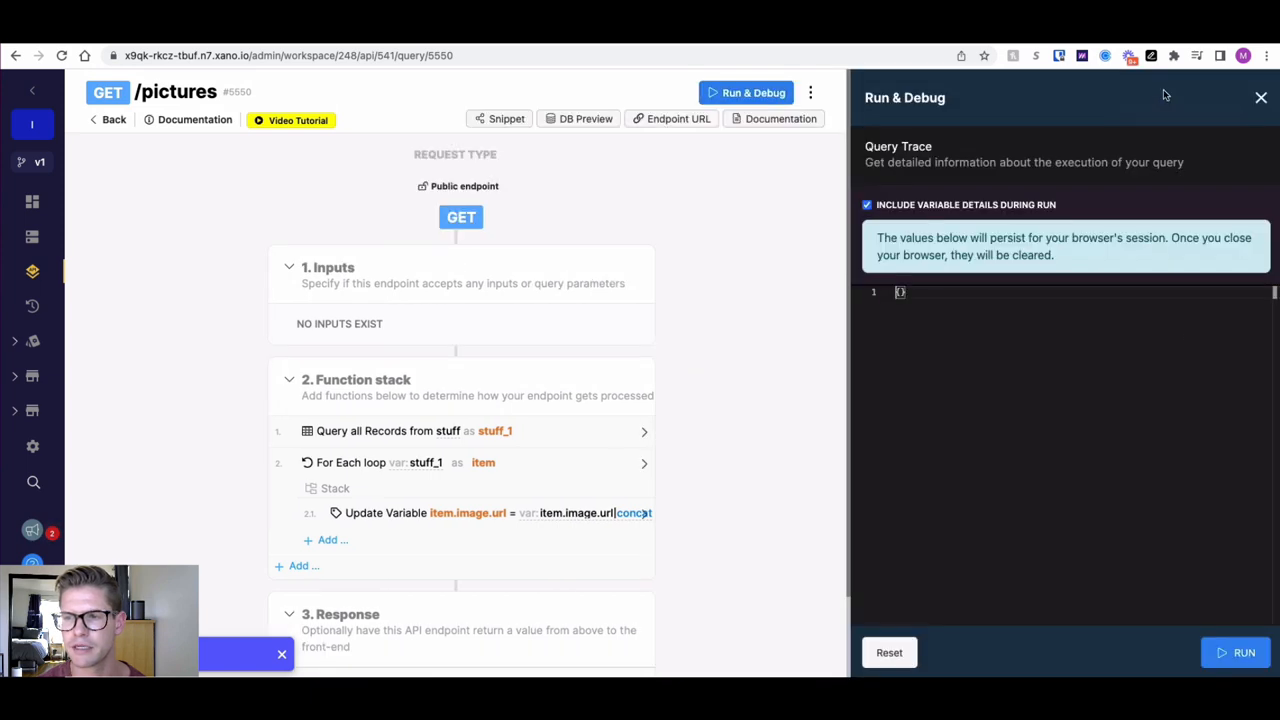
{"action": "left_click", "coordinate": [1244, 652]}
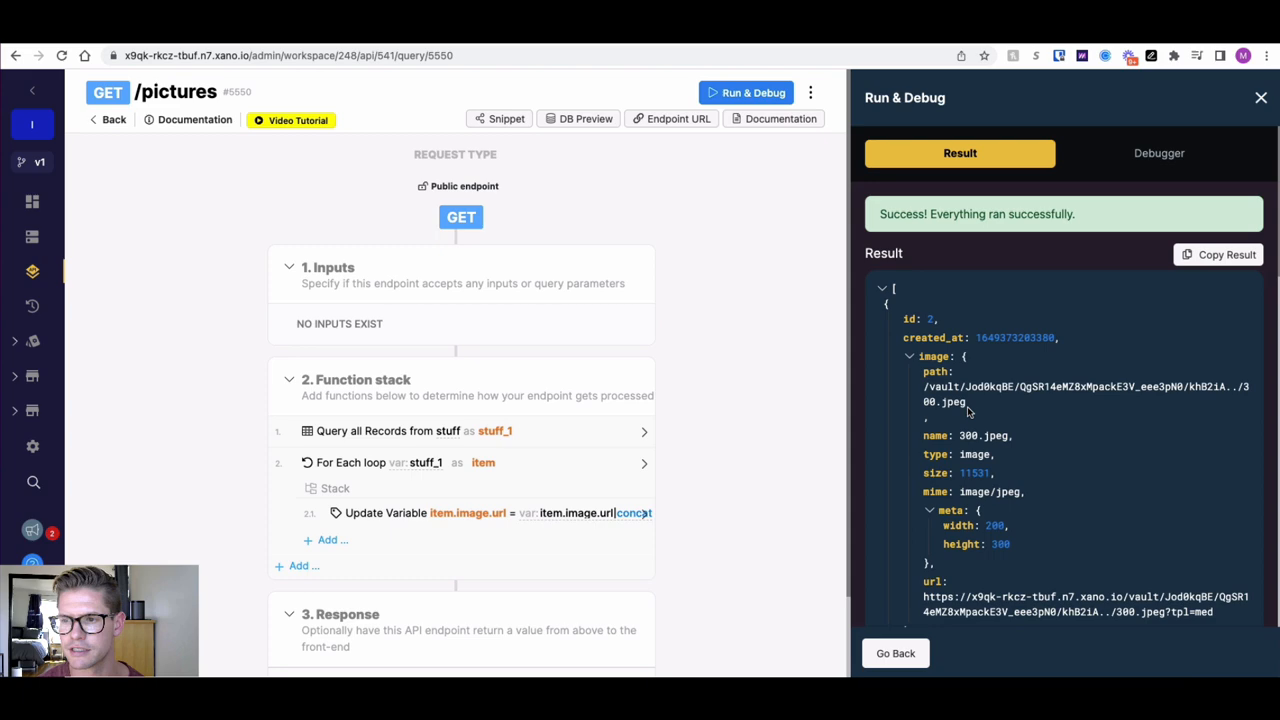
{"action": "scroll", "scroll_direction": "down", "scroll_amount": 3}
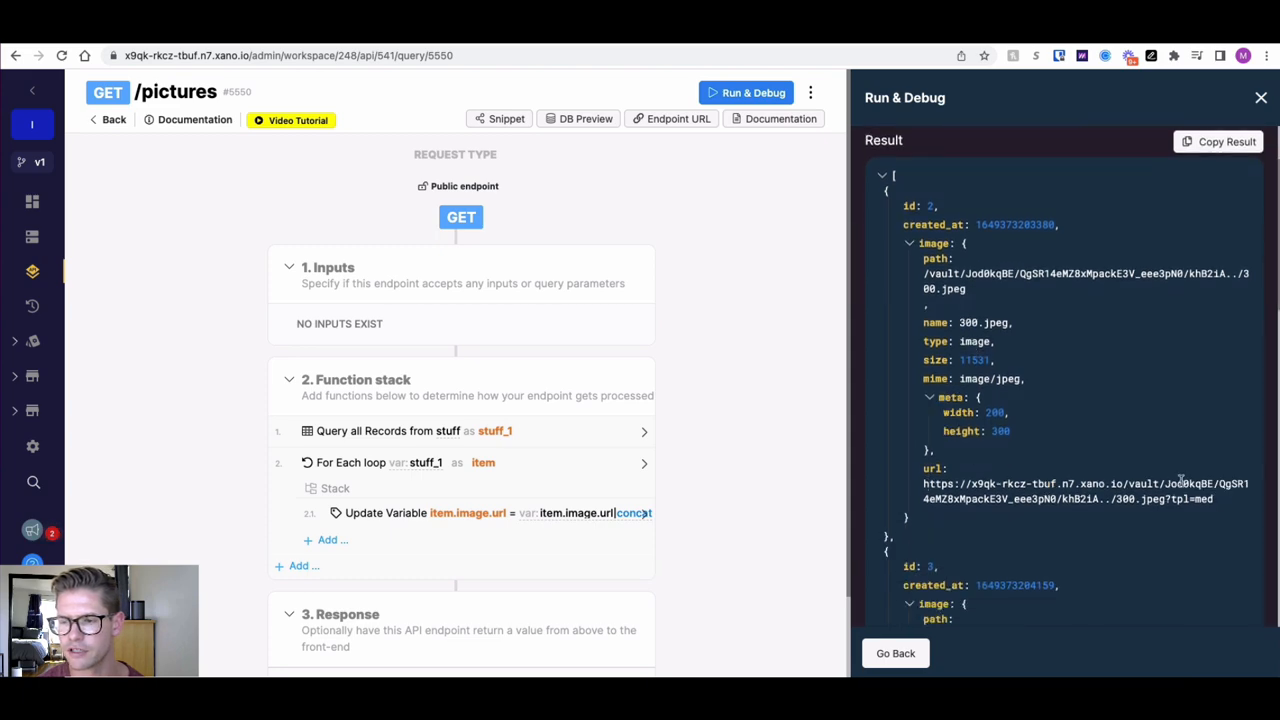
{"action": "scroll", "scroll_direction": "down", "scroll_amount": 3}
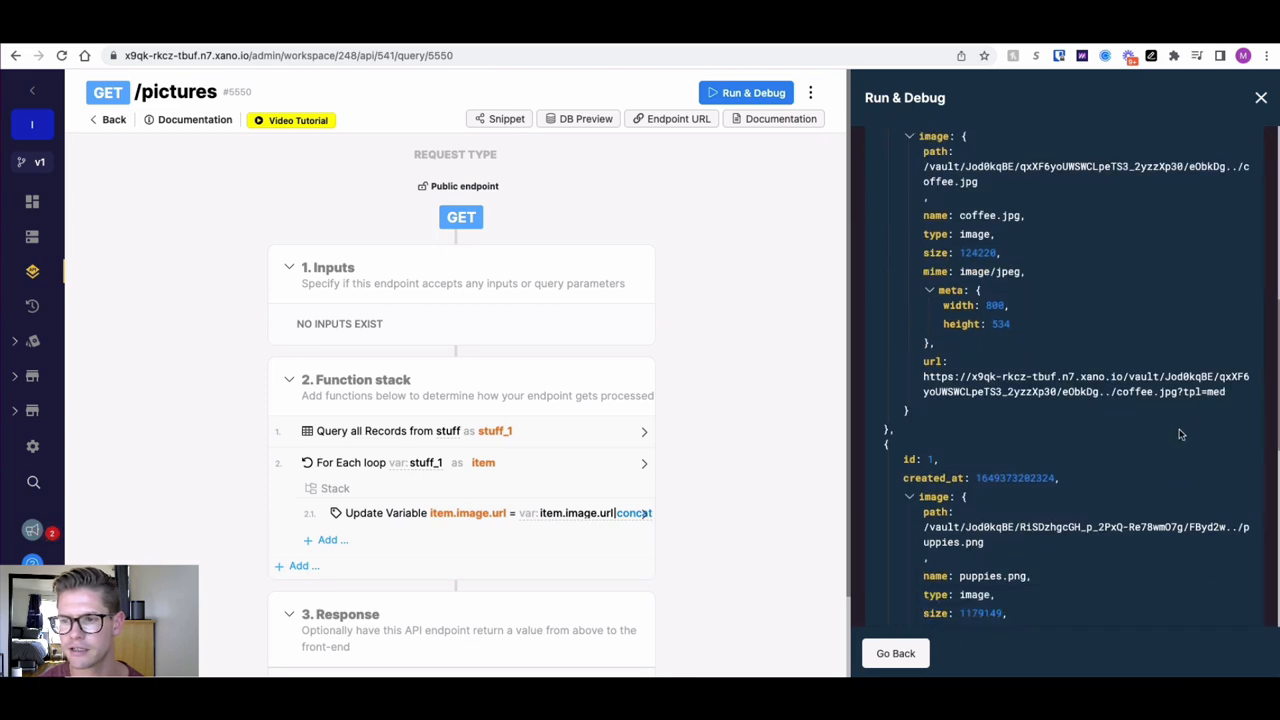
{"action": "scroll", "scroll_direction": "down", "scroll_amount": 3}
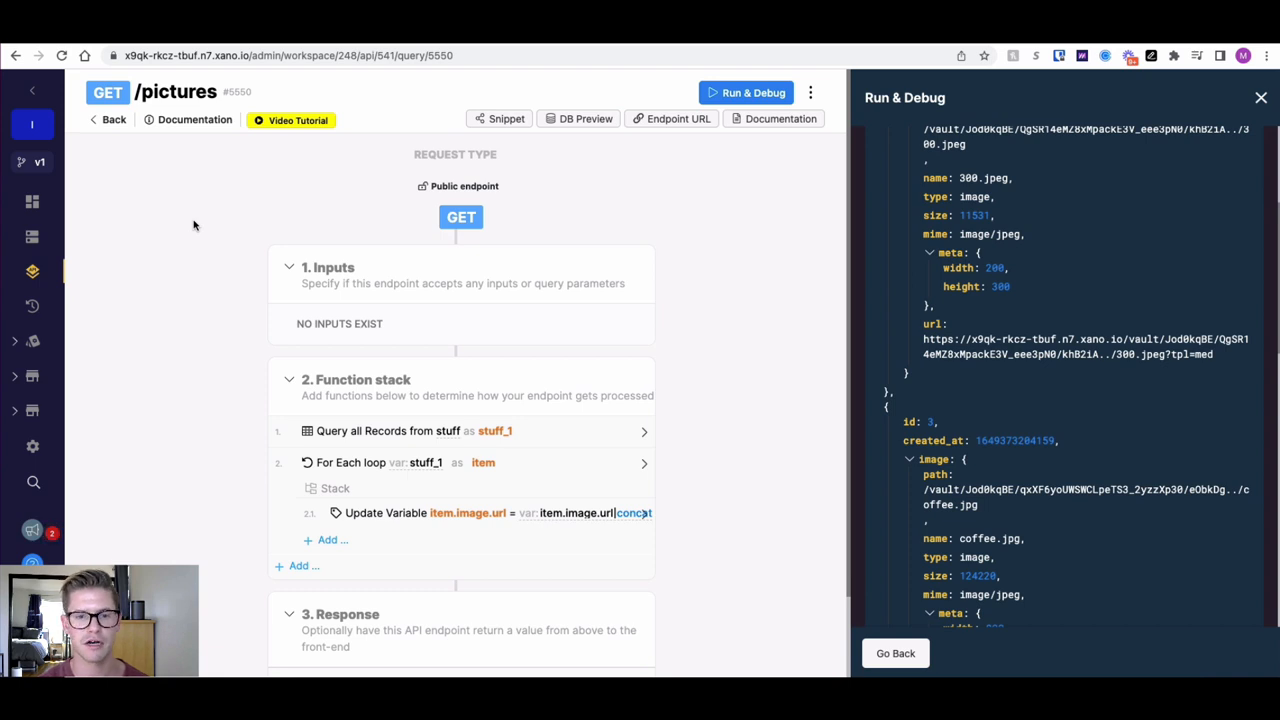
{"action": "mouse_move", "coordinate": [206, 420]}
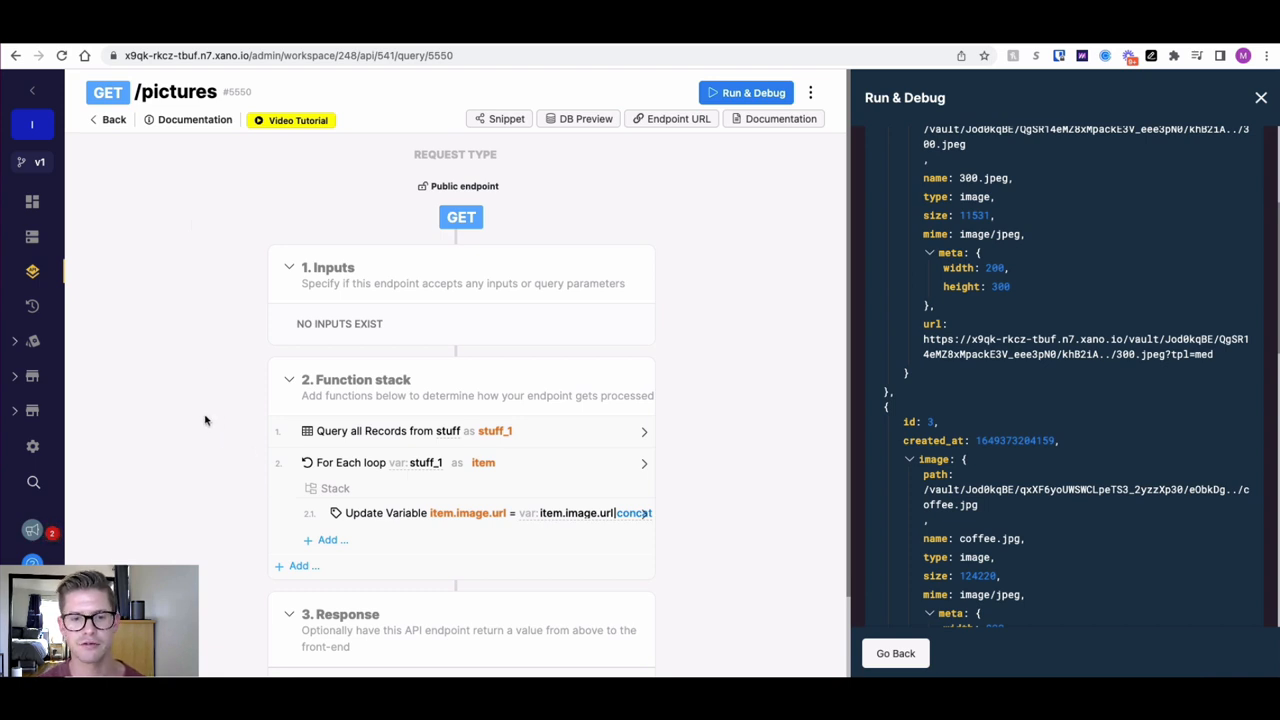